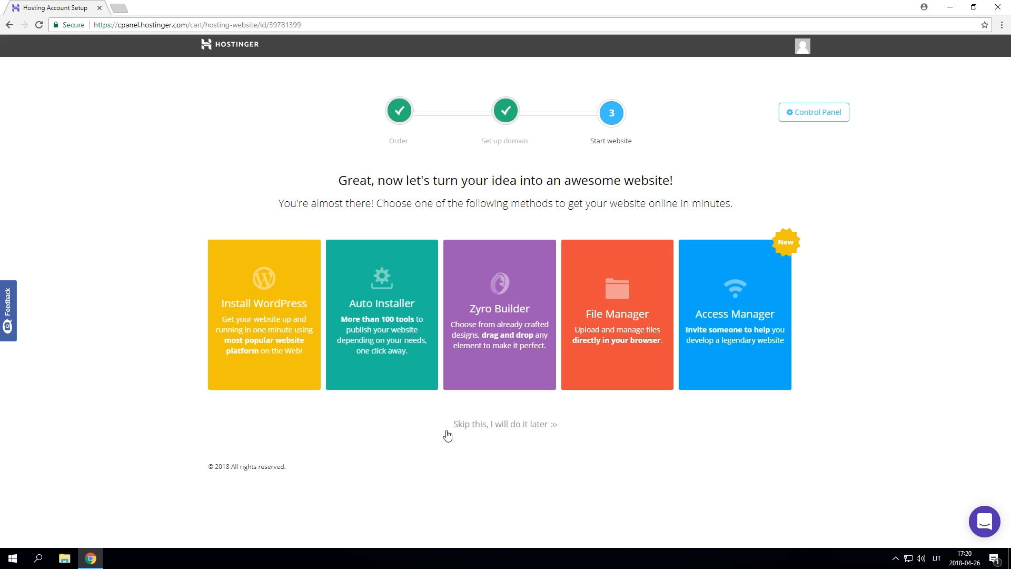
pyautogui.moveTo(418, 402)
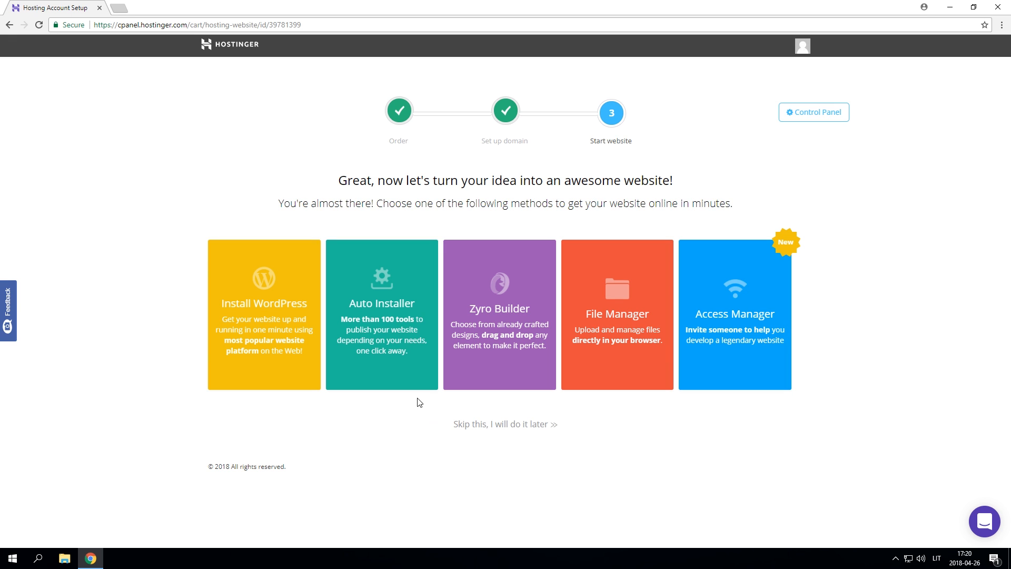
# Launch the Auto Installer for WordPress on hostinger-tutorials.net
pyautogui.click(263, 314)
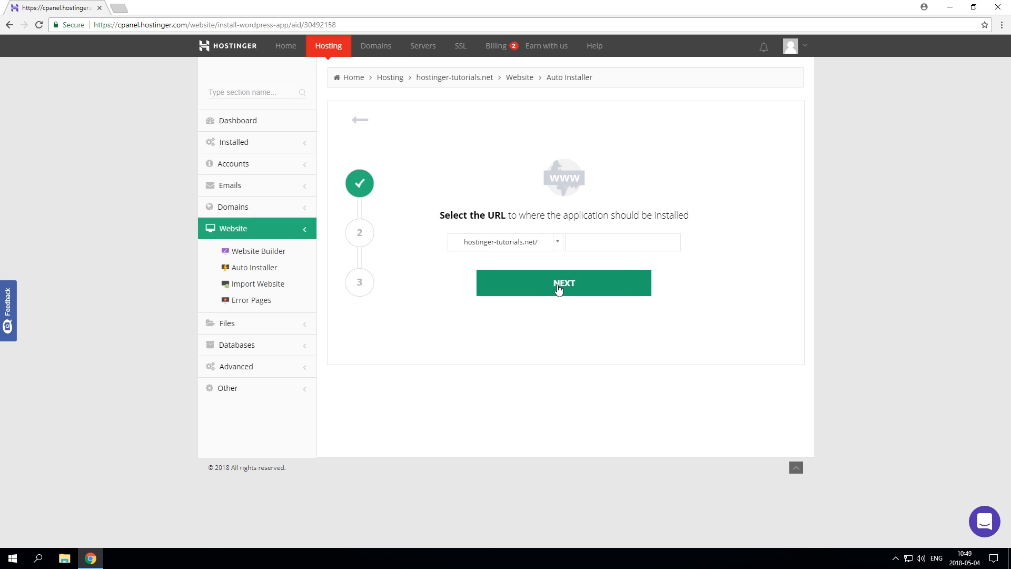
# Install WordPress with the admin account and title "My business website", then visit the new site
pyautogui.click(562, 283)
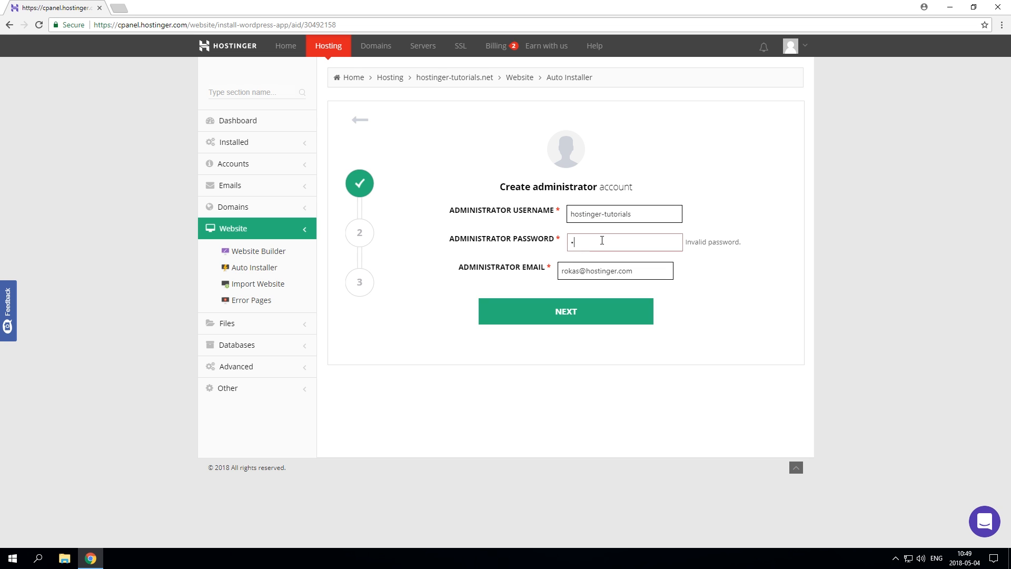
pyautogui.click(565, 311)
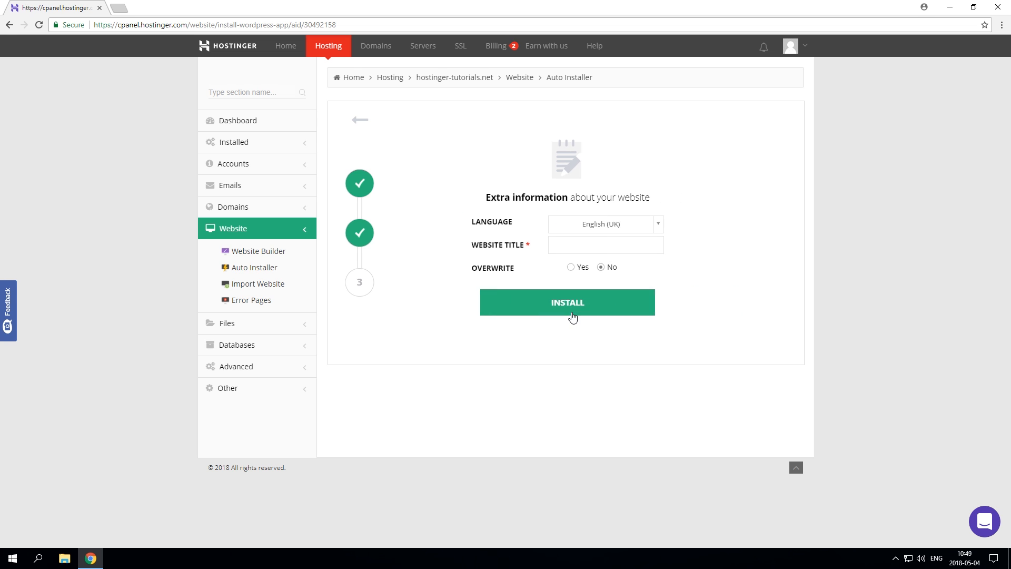
pyautogui.write('M')
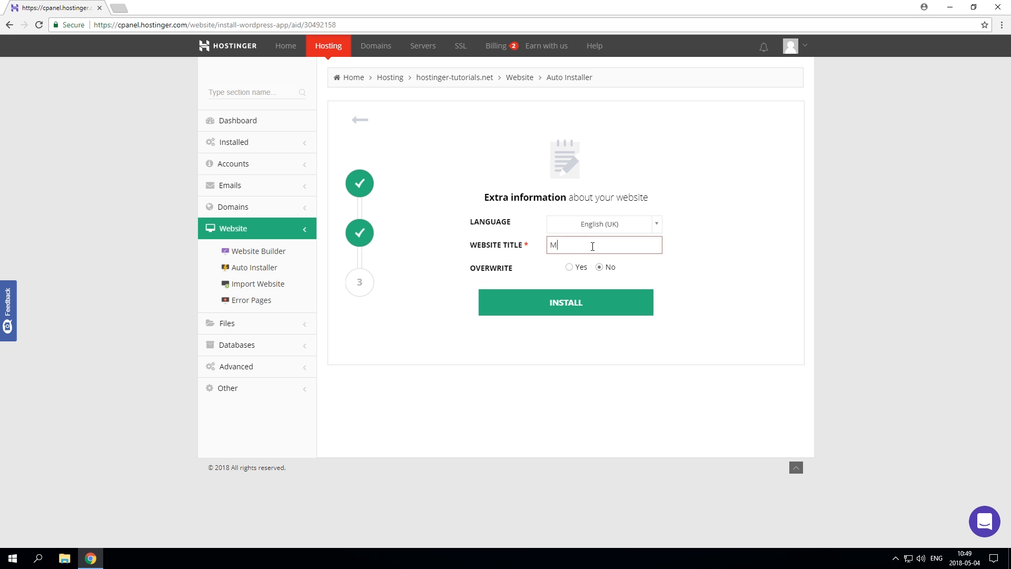
pyautogui.write('y business website')
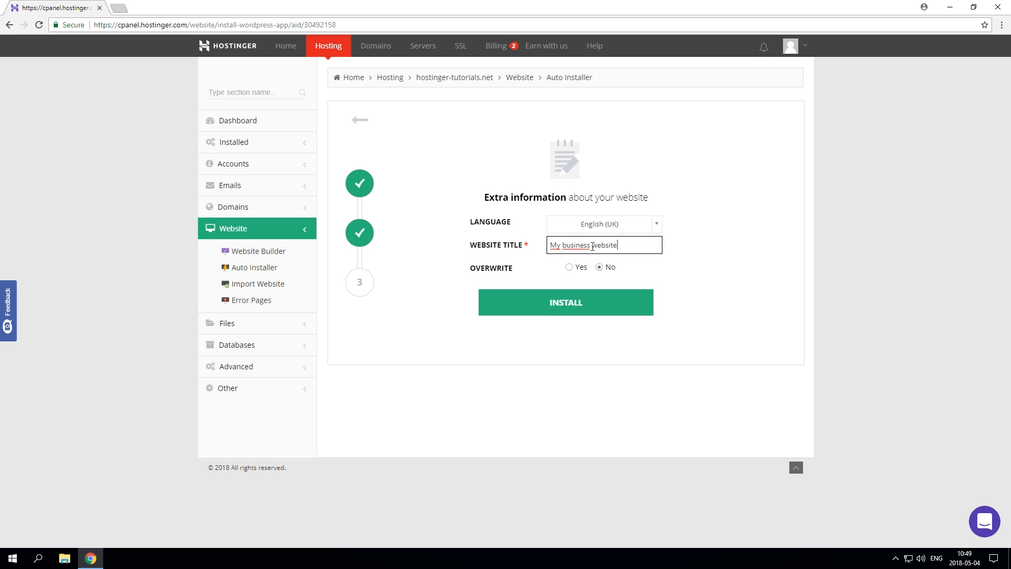
pyautogui.click(565, 303)
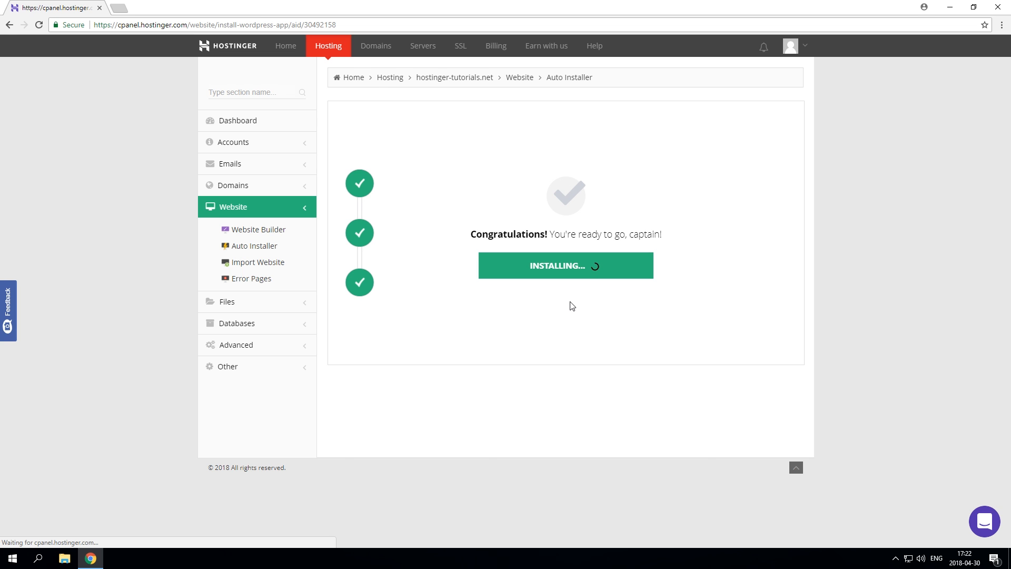
pyautogui.click(155, 8)
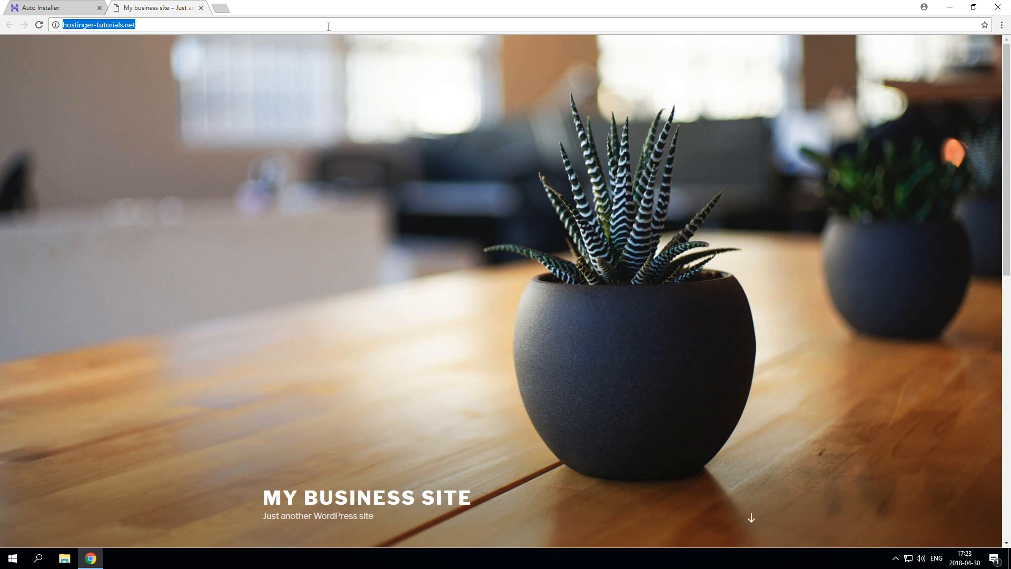
# Log in to the site's /wp-admin dashboard with the administrator username and password
pyautogui.write('/')
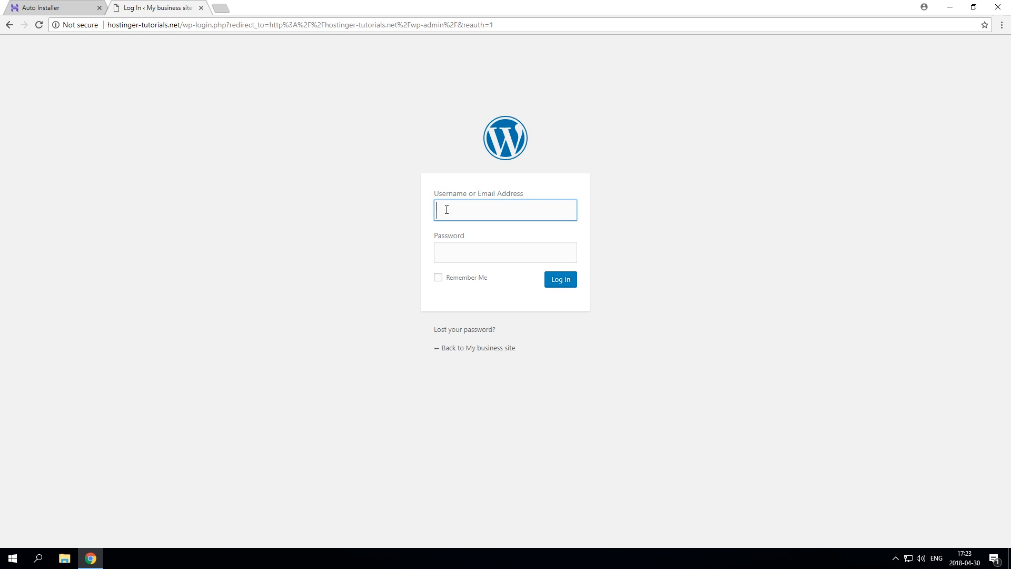
pyautogui.write('hostinger-tutorials')
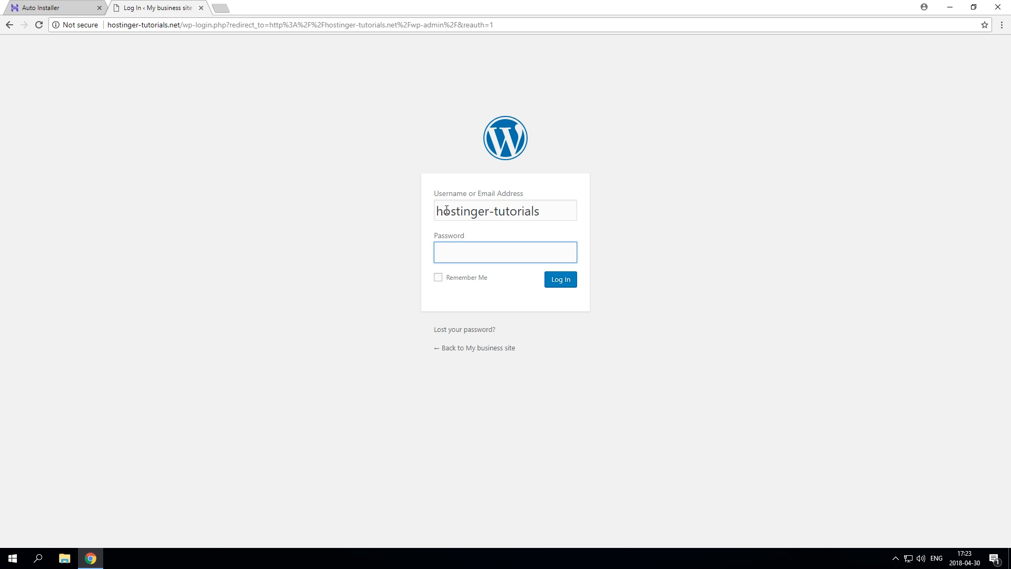
pyautogui.write('password')
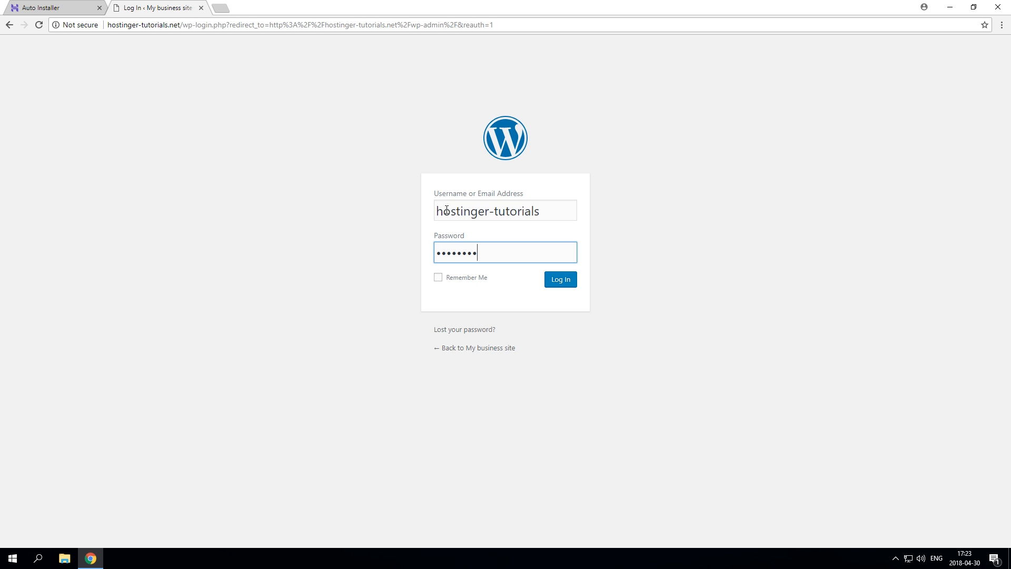
pyautogui.click(559, 279)
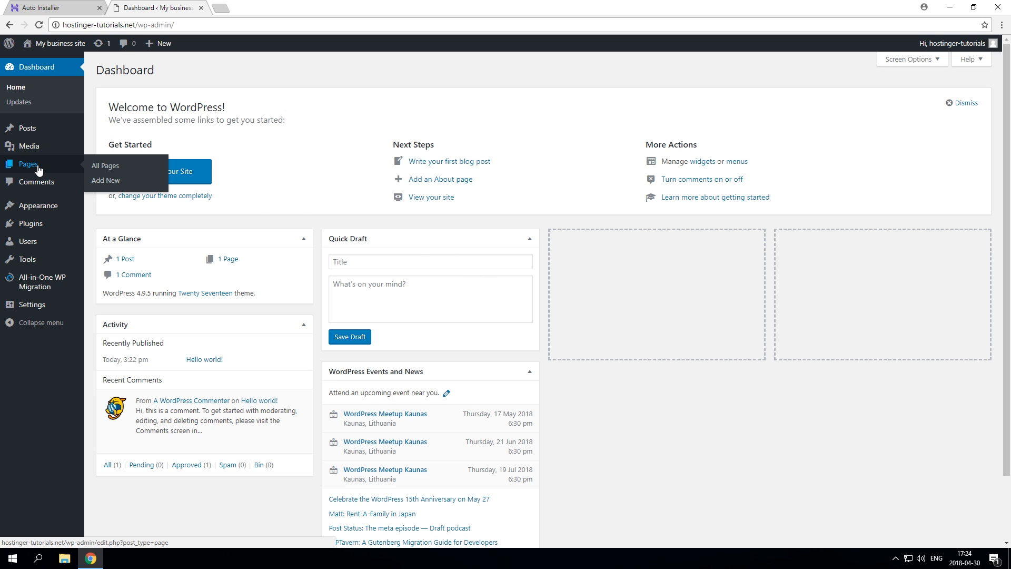
# Publish a new page titled "Homepage" with placeholder body text
pyautogui.click(105, 181)
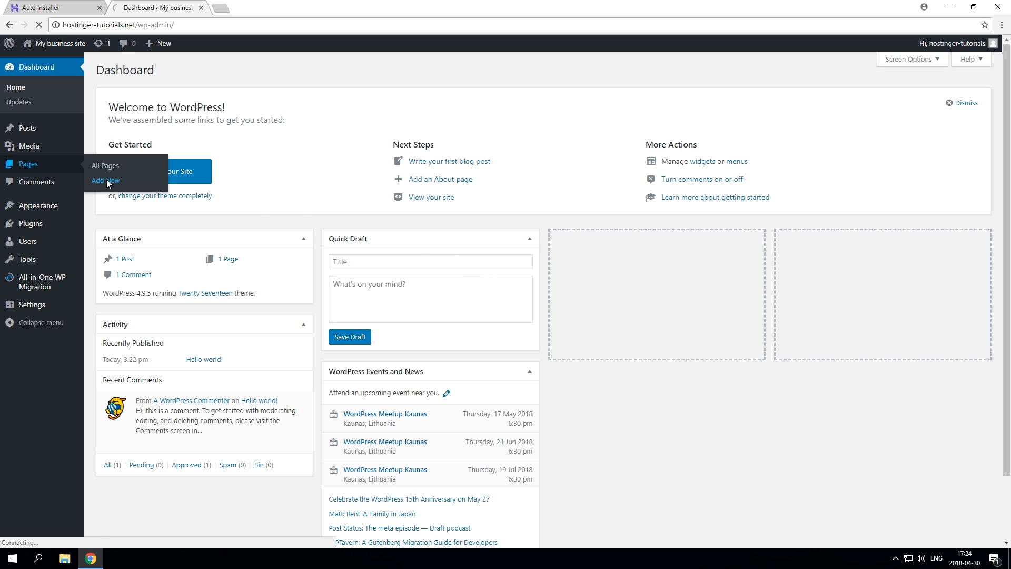
pyautogui.click(104, 181)
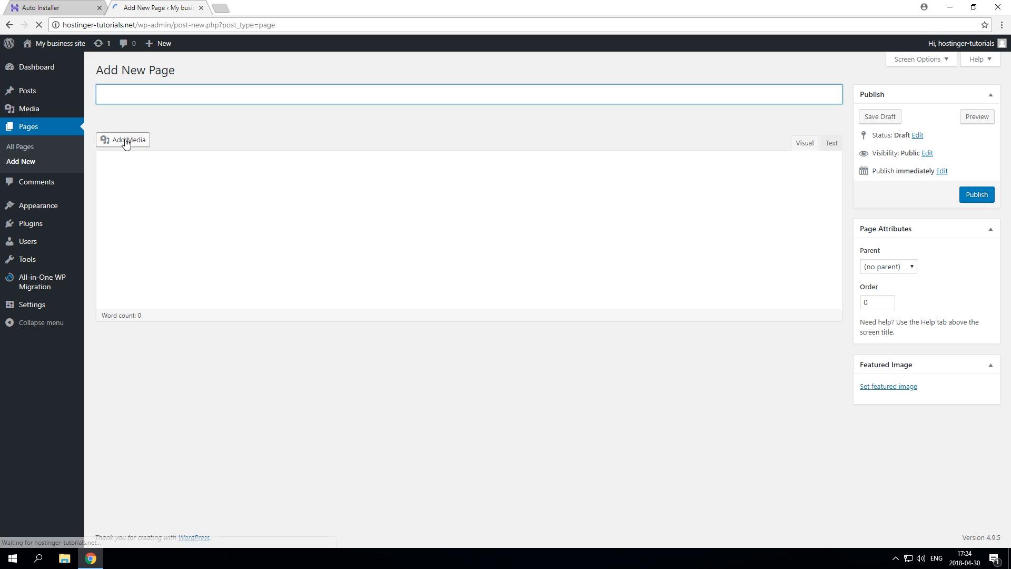
pyautogui.write('Home')
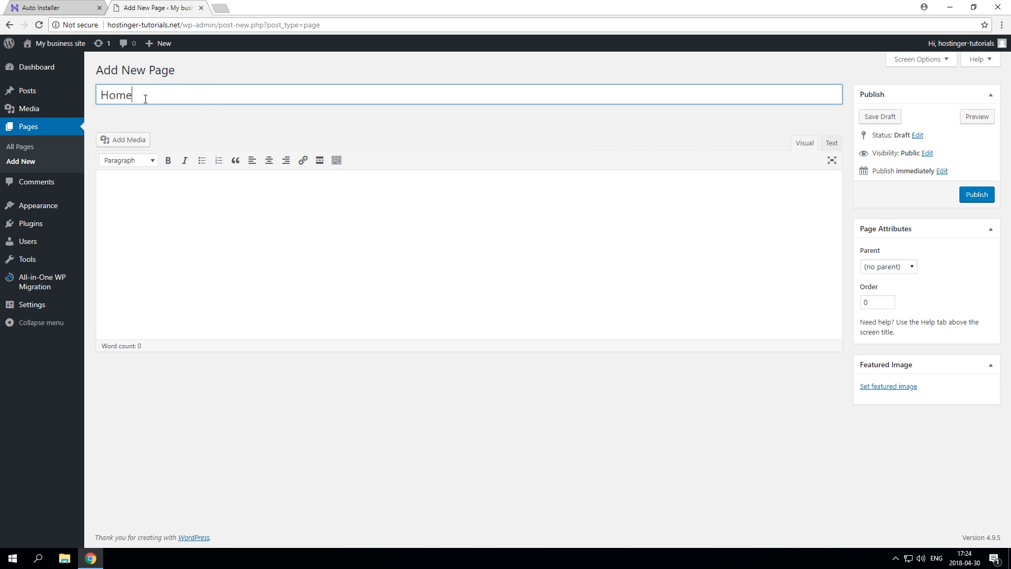
pyautogui.write('page')
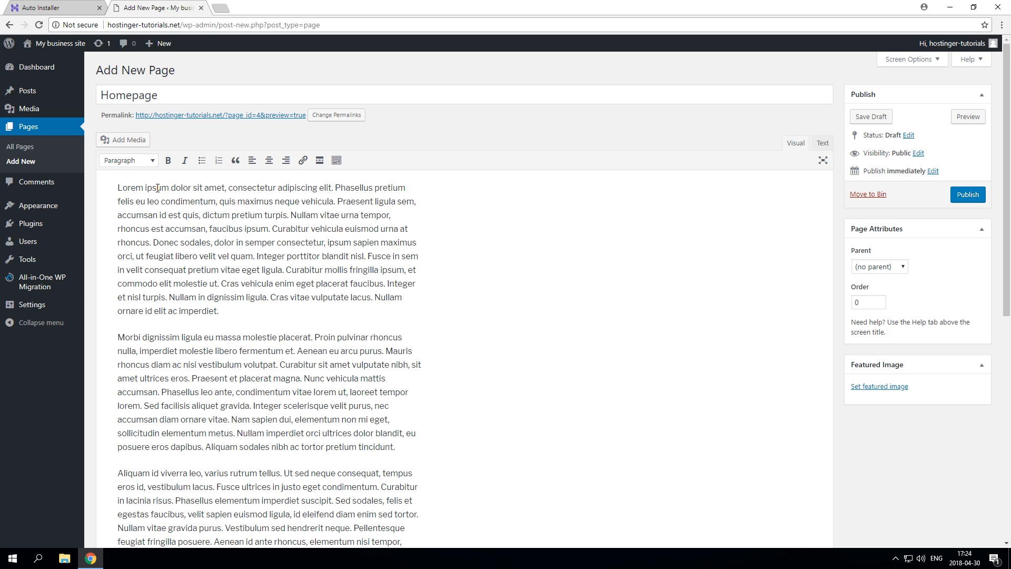
pyautogui.click(968, 194)
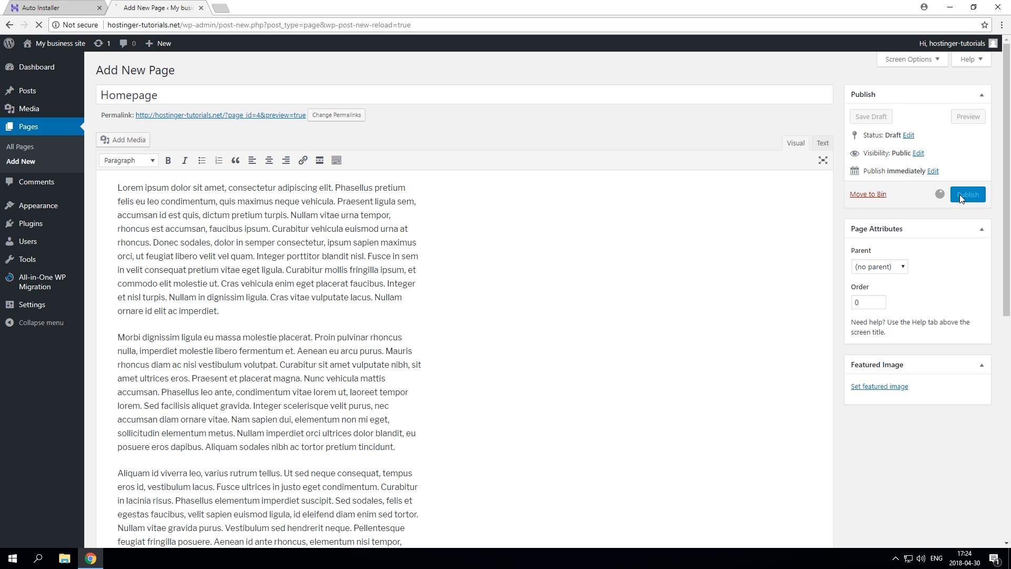
pyautogui.click(967, 193)
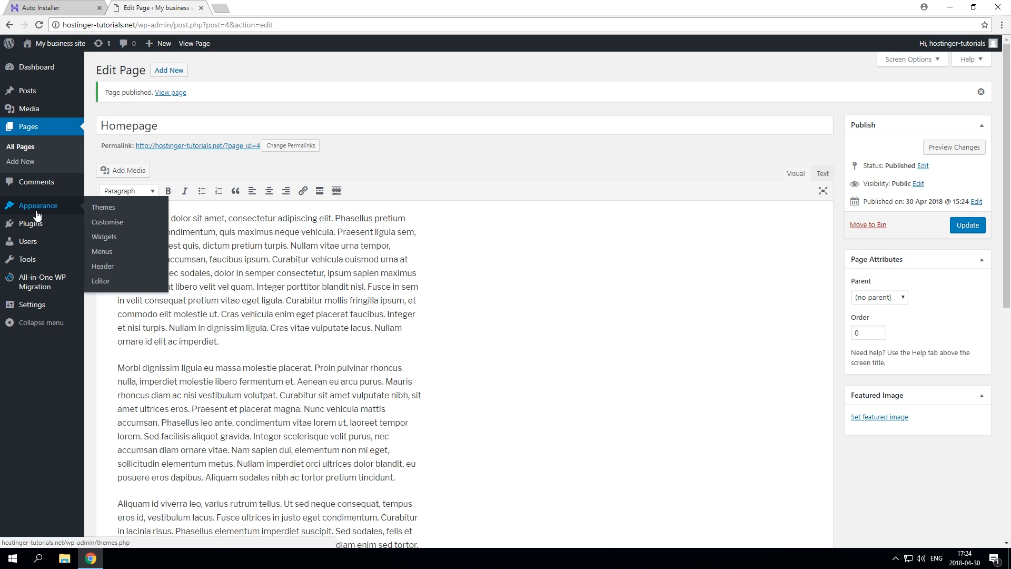
# Install the Ashe theme from Add New Themes and activate it
pyautogui.click(104, 208)
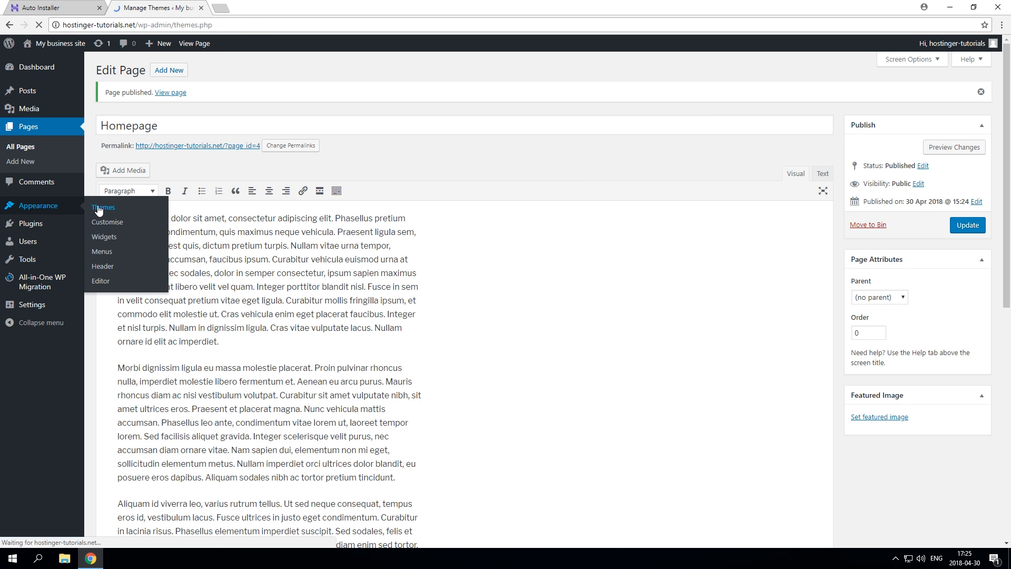
pyautogui.click(103, 208)
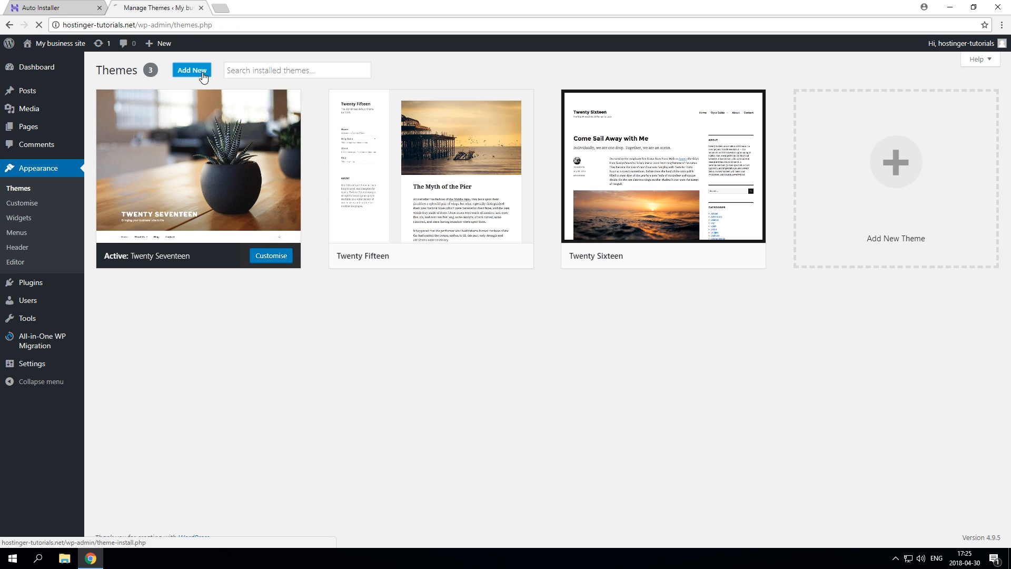
pyautogui.click(191, 71)
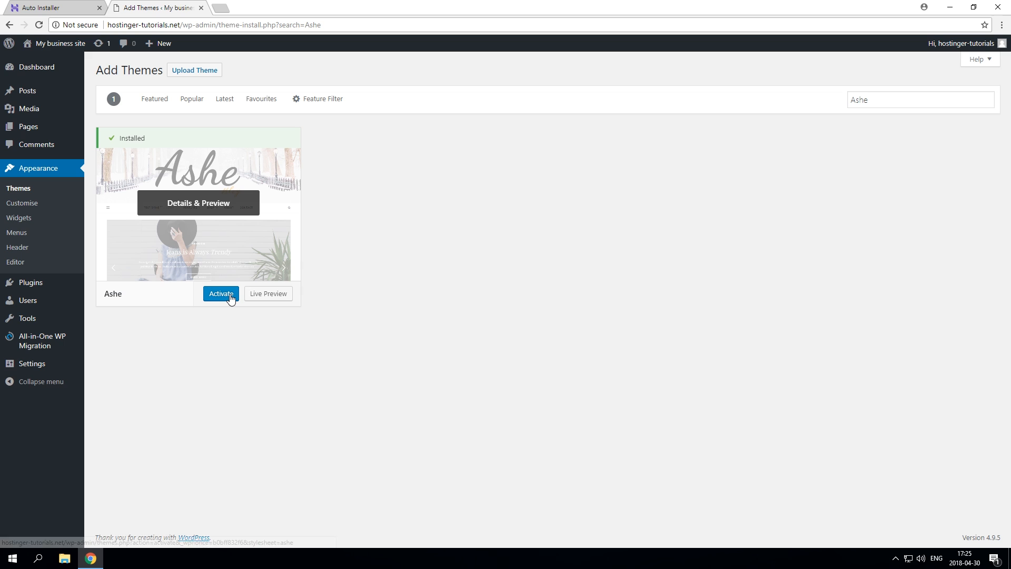
pyautogui.click(221, 294)
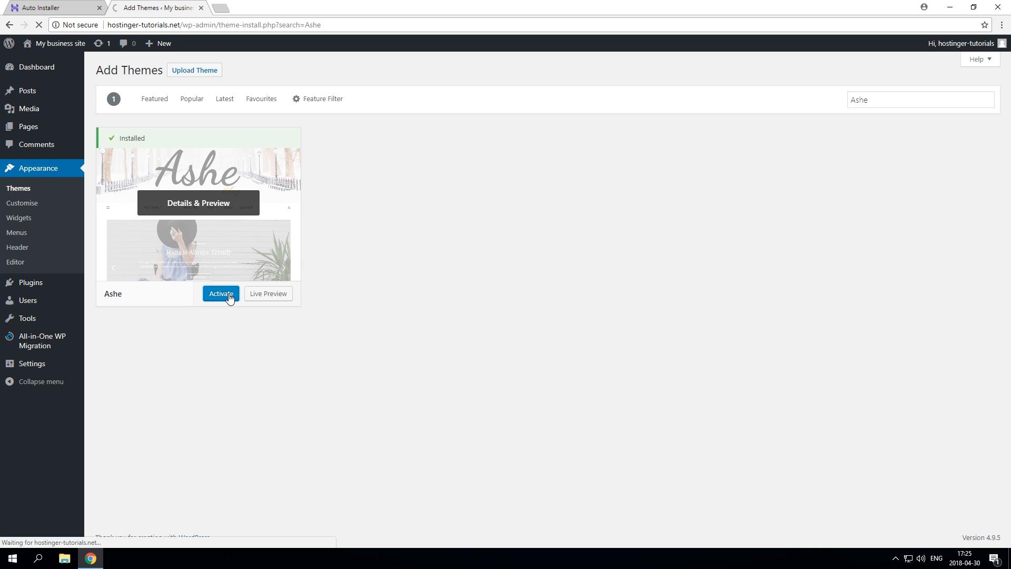
pyautogui.click(220, 294)
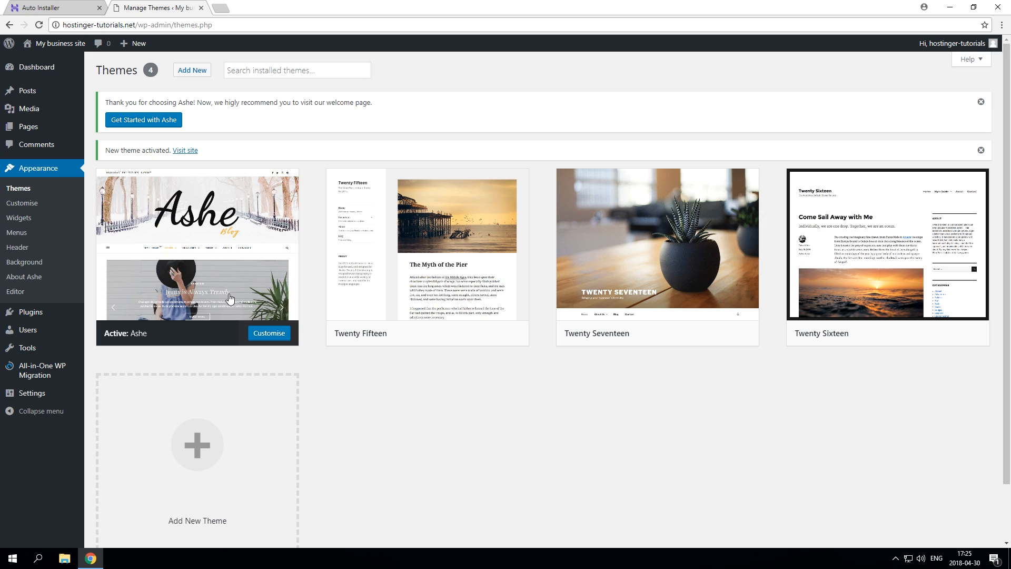
# Launch the live Customizer for the Ashe theme and go to its Header Image settings
pyautogui.click(269, 333)
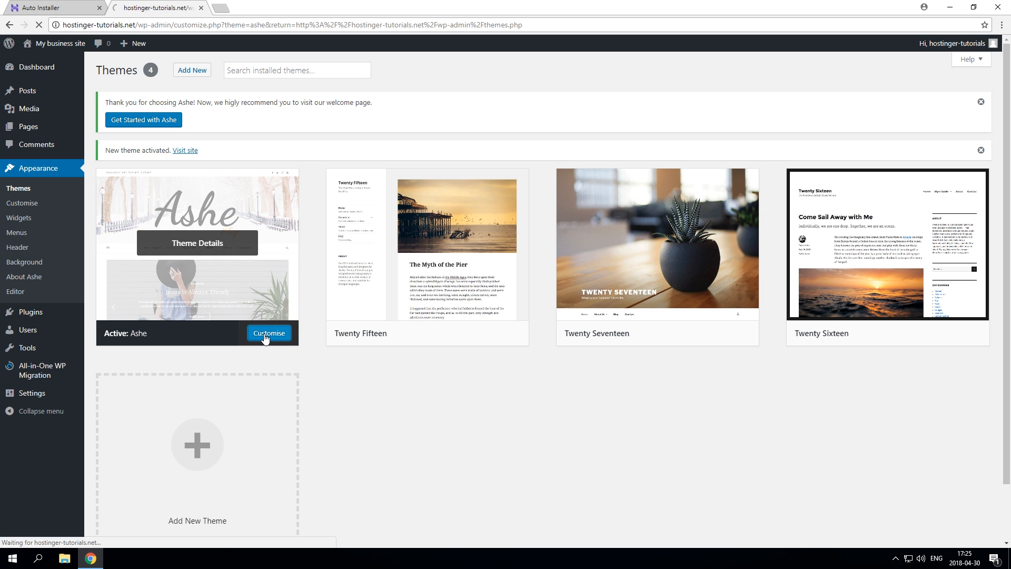
pyautogui.click(268, 333)
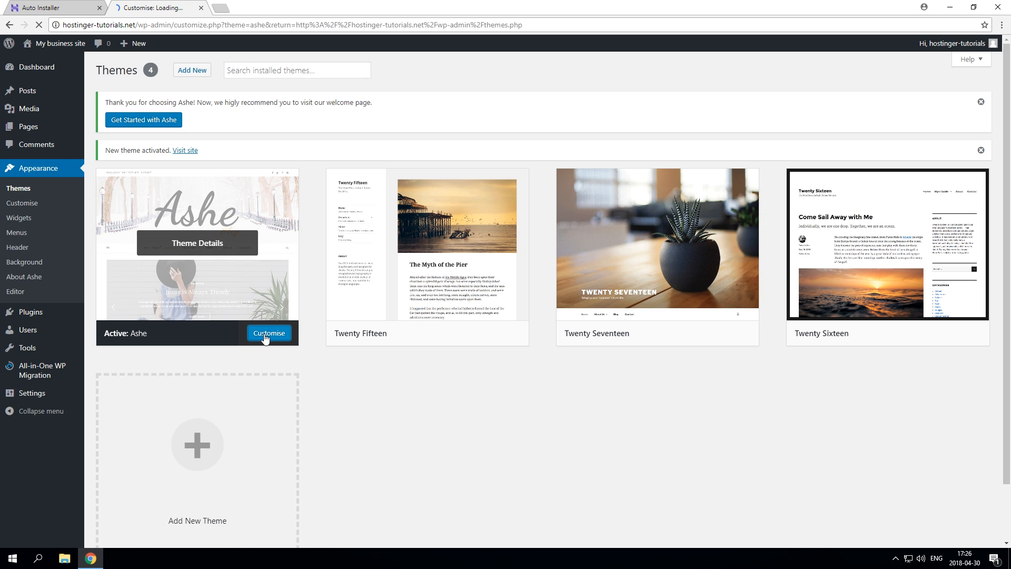
pyautogui.click(268, 333)
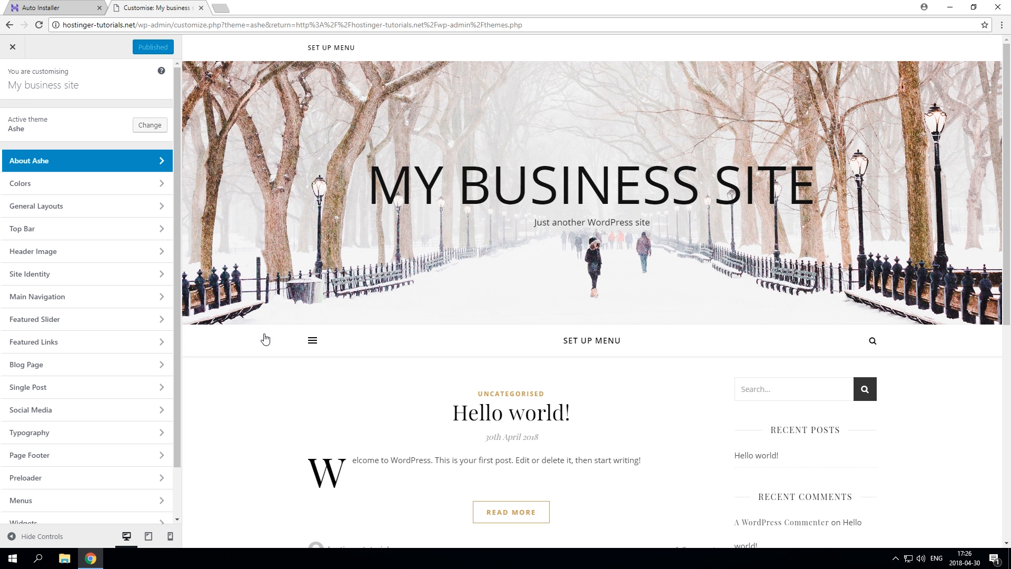
pyautogui.moveTo(162, 284)
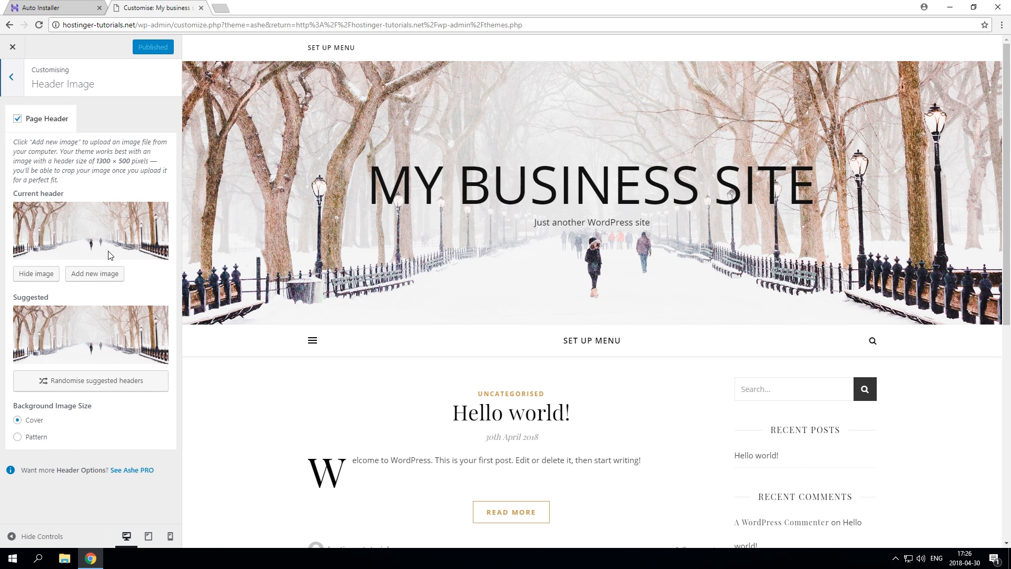
# Upload the cobblestone street photo from the desktop, crop it and set it as the header image
pyautogui.click(94, 274)
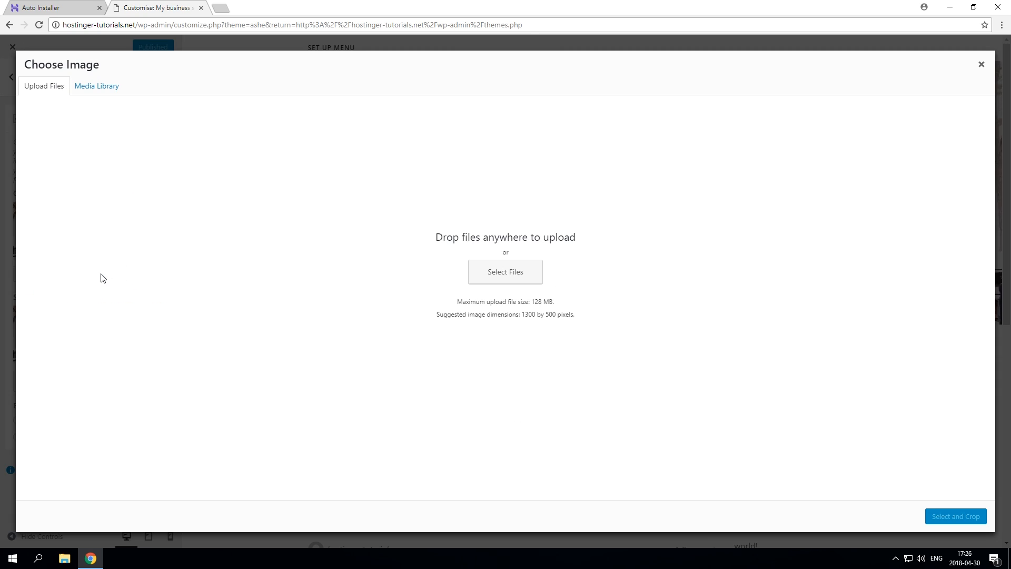
pyautogui.click(505, 272)
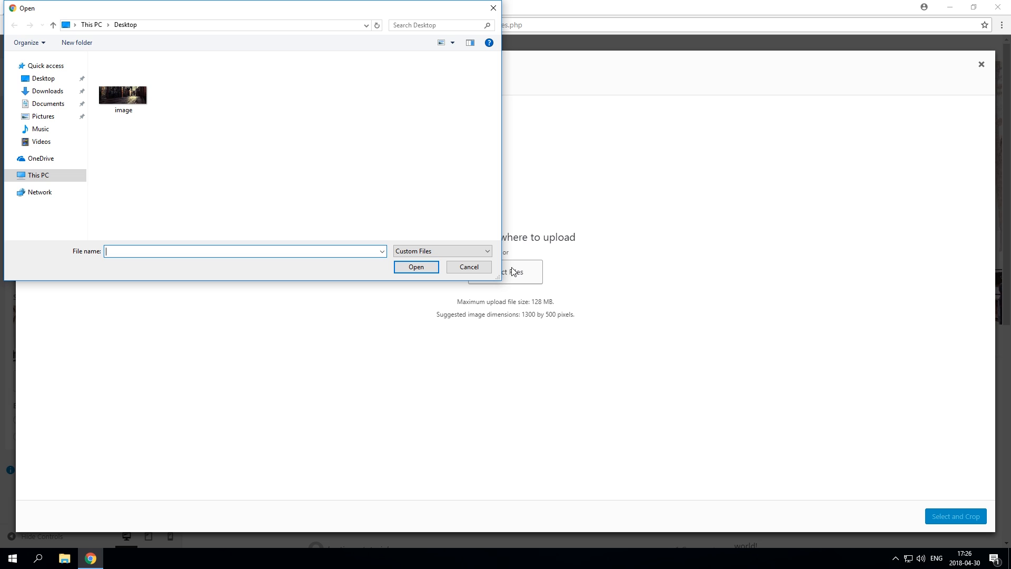
pyautogui.click(122, 93)
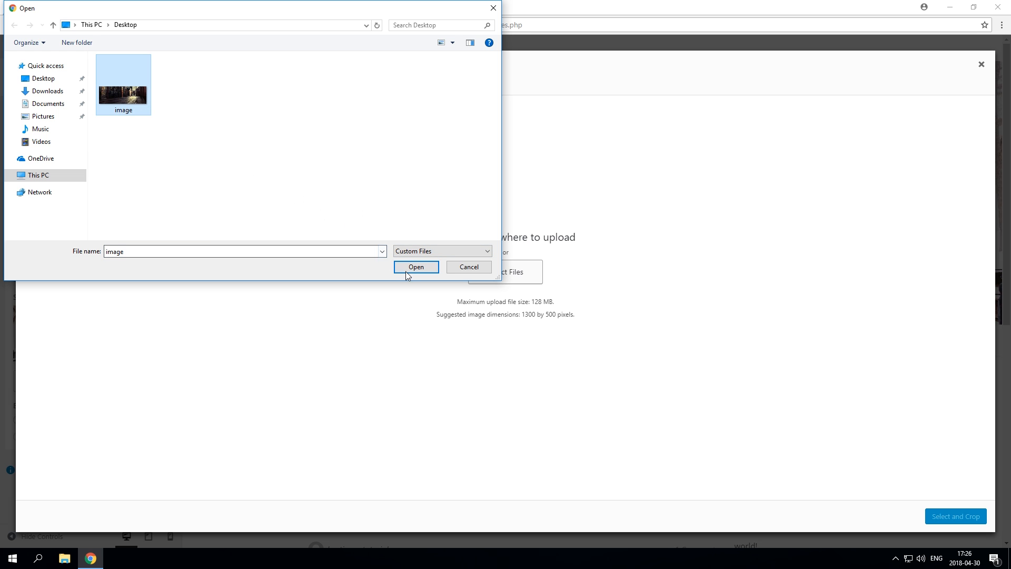
pyautogui.click(416, 266)
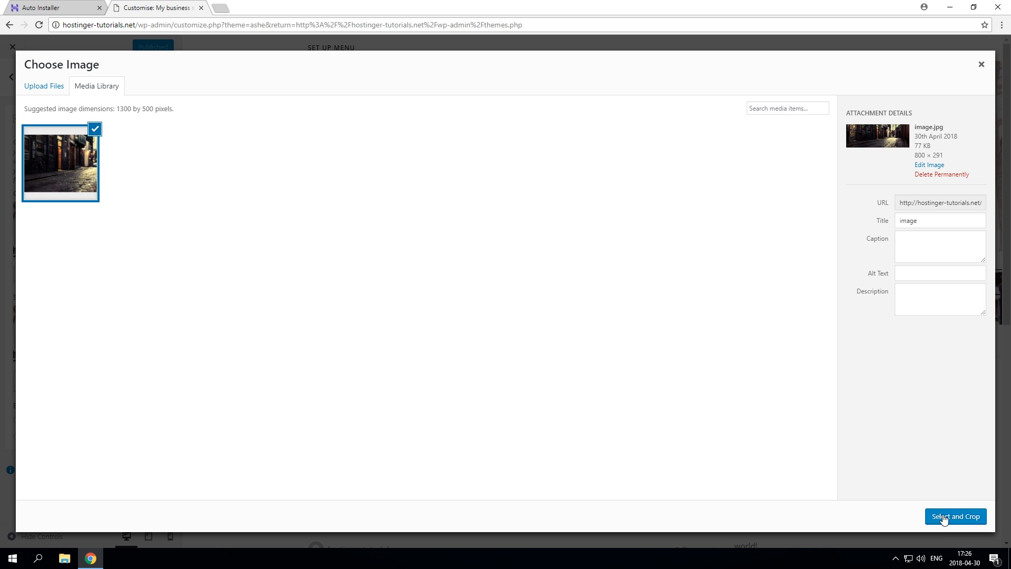
pyautogui.click(955, 516)
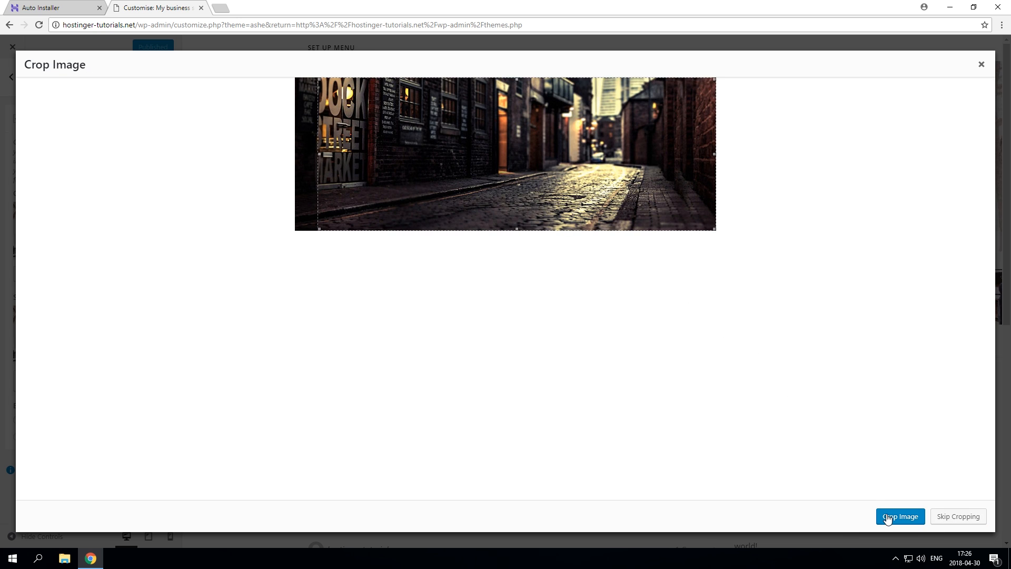
pyautogui.click(898, 516)
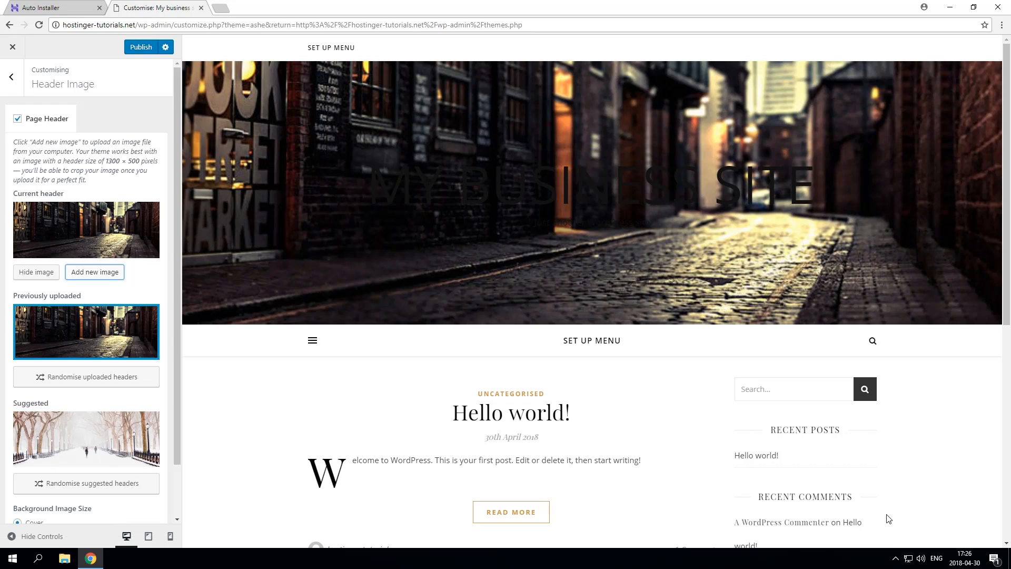
pyautogui.moveTo(772, 307)
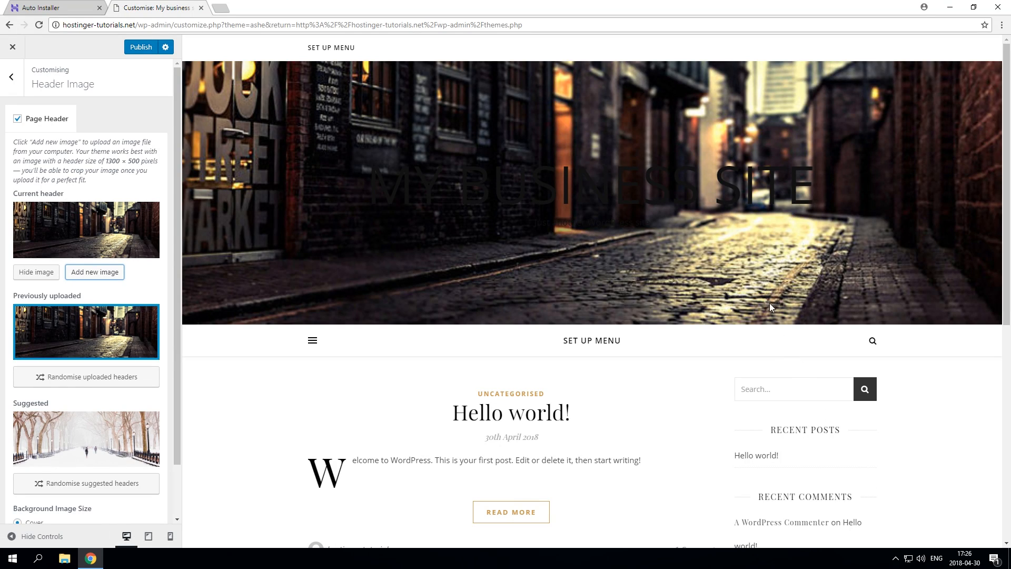
pyautogui.moveTo(702, 286)
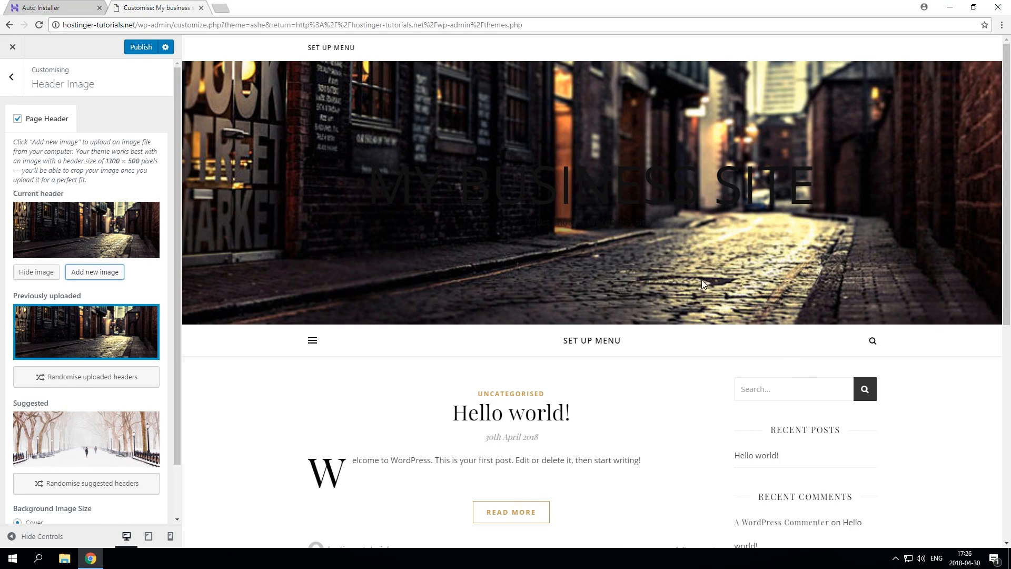
pyautogui.moveTo(201, 140)
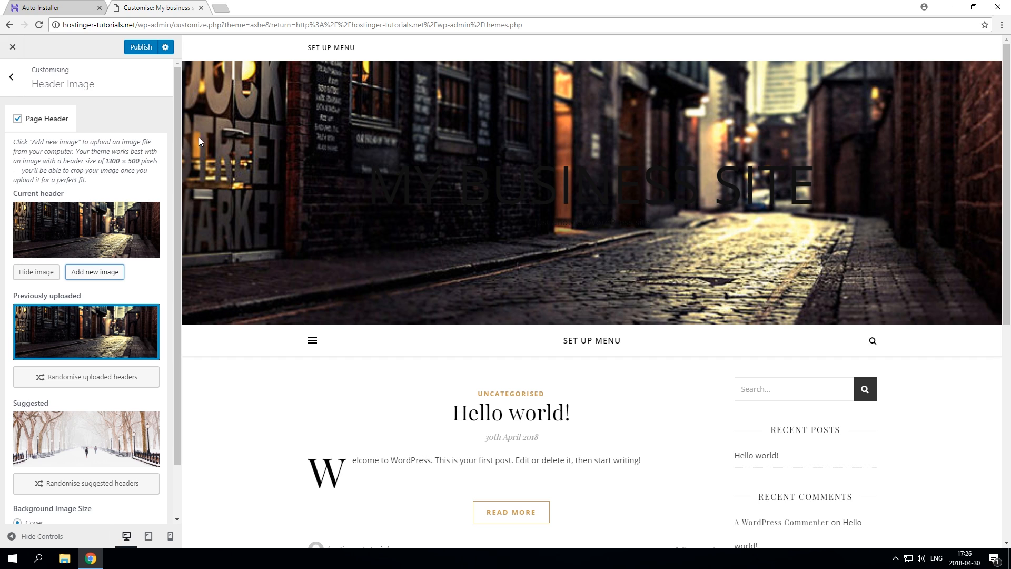
# Set the Header Text Colour to white (#ffffff) in the Colors section
pyautogui.click(11, 77)
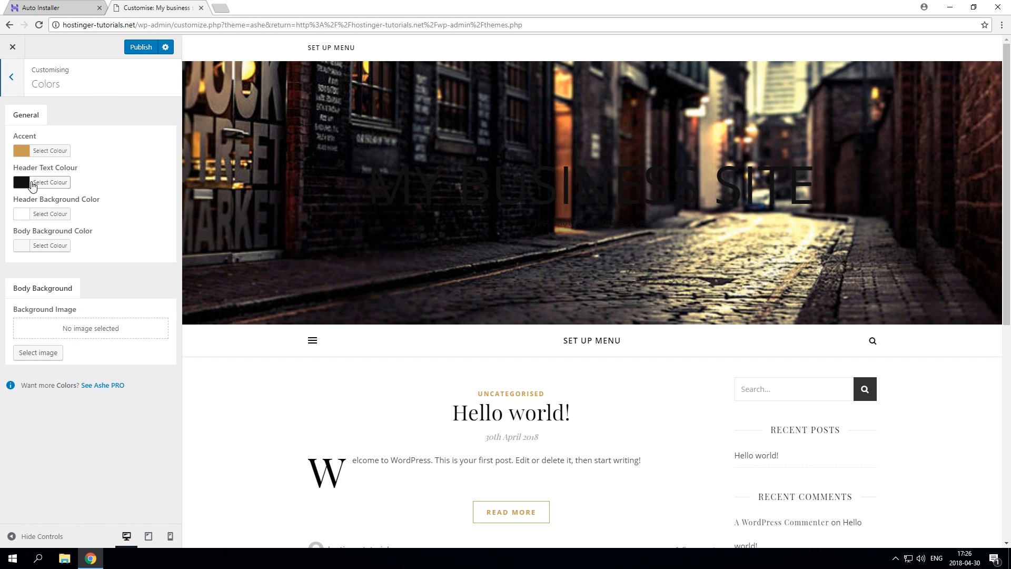
pyautogui.click(50, 182)
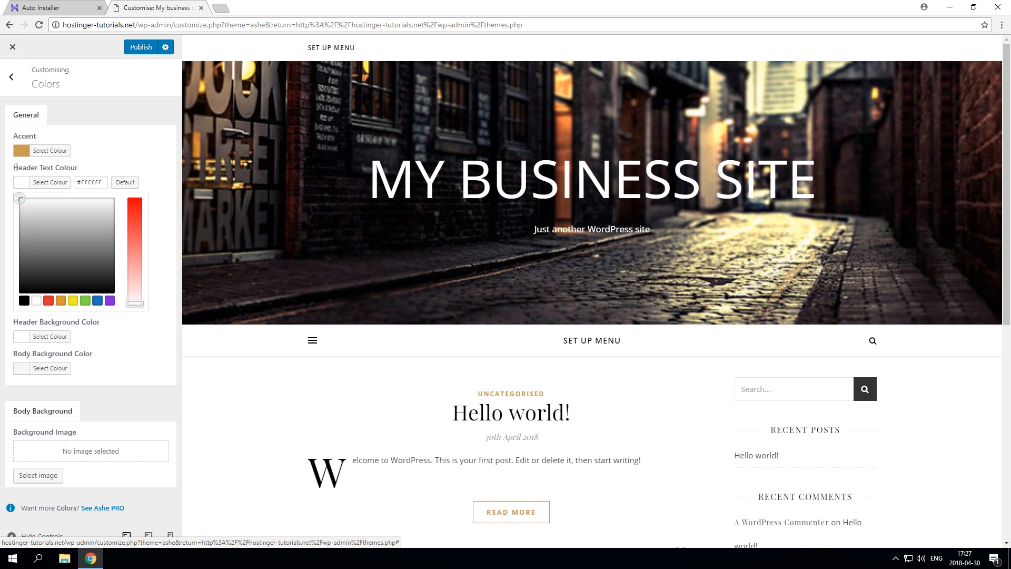
pyautogui.moveTo(11, 77)
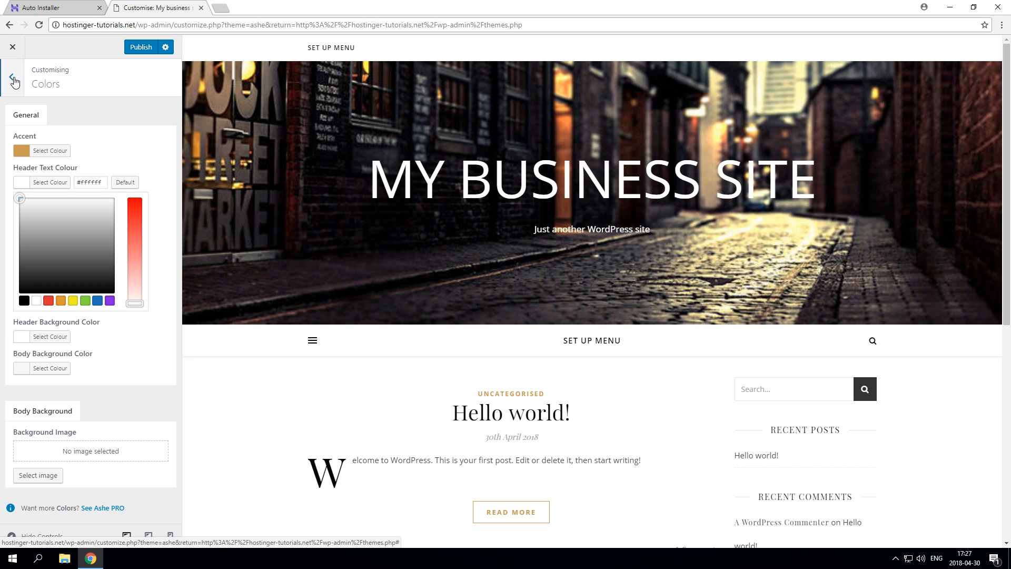
# Set both Logo Font Family and Navigation Font Family to Rokkitt under Typography
pyautogui.click(14, 82)
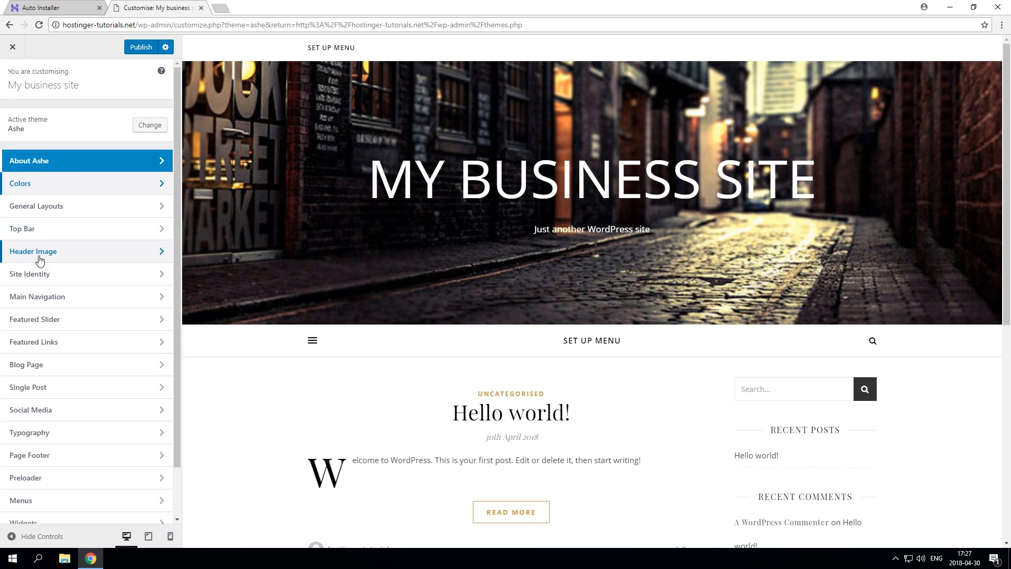
pyautogui.moveTo(42, 342)
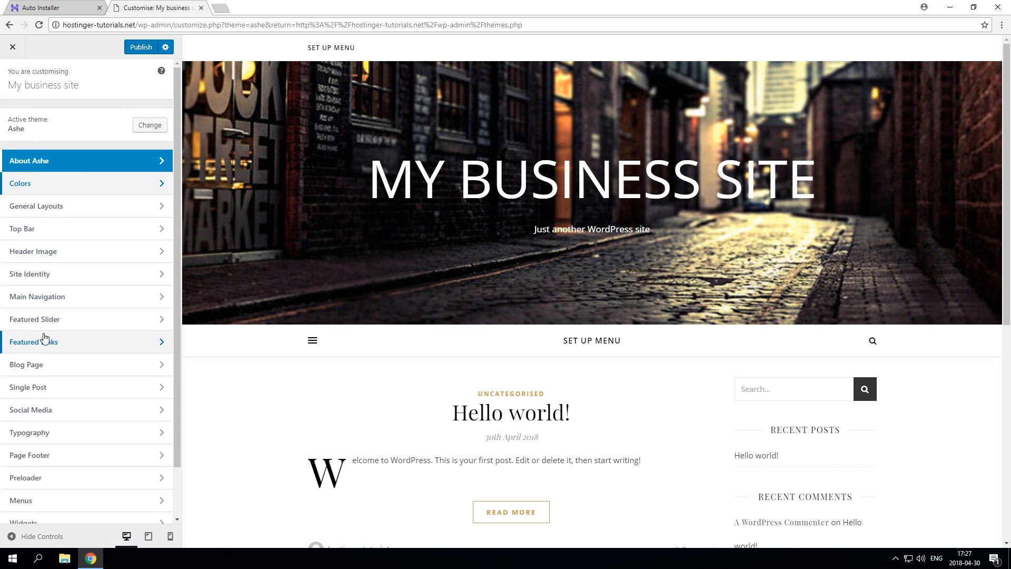
pyautogui.moveTo(49, 432)
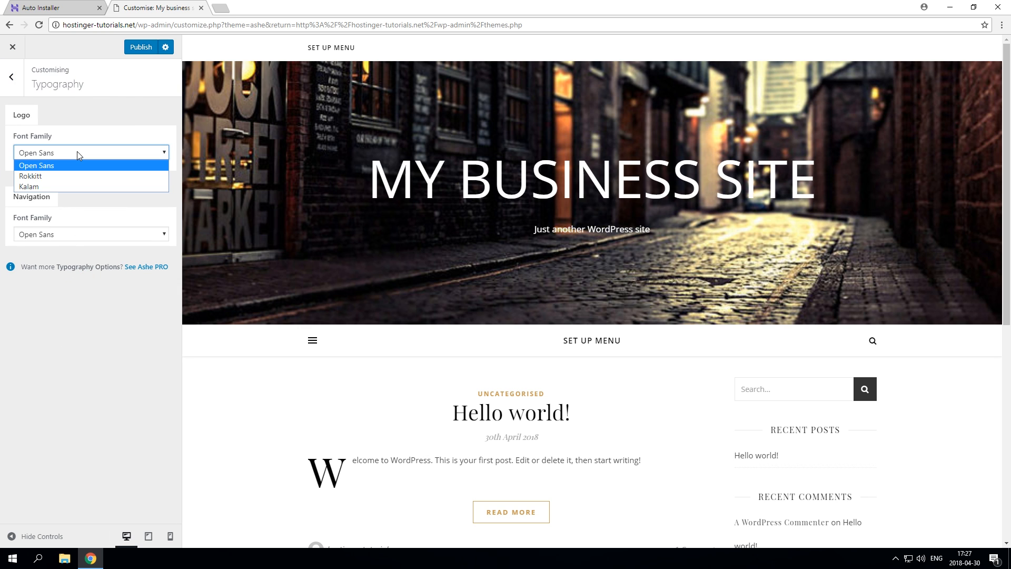
pyautogui.click(29, 176)
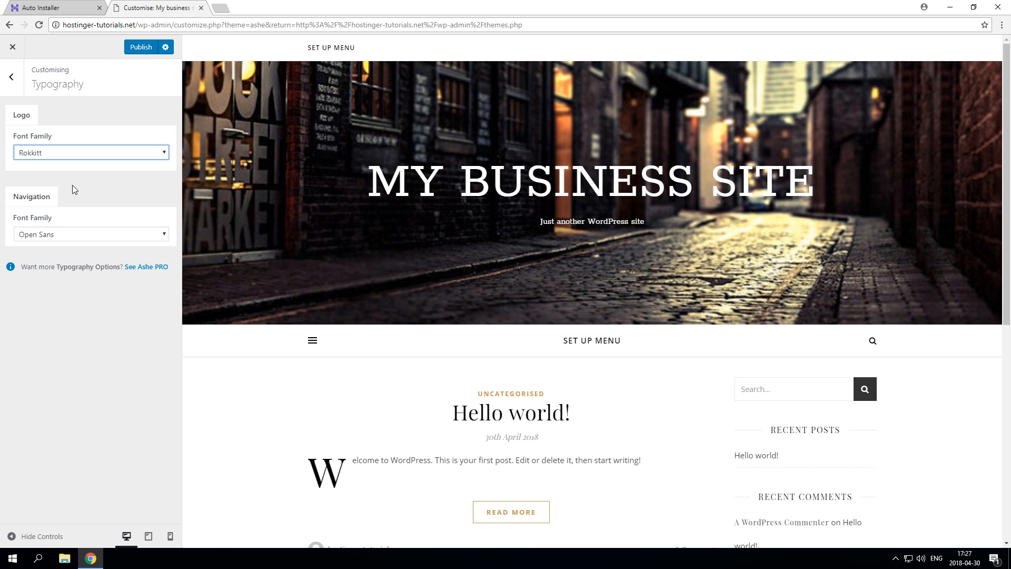
pyautogui.click(90, 234)
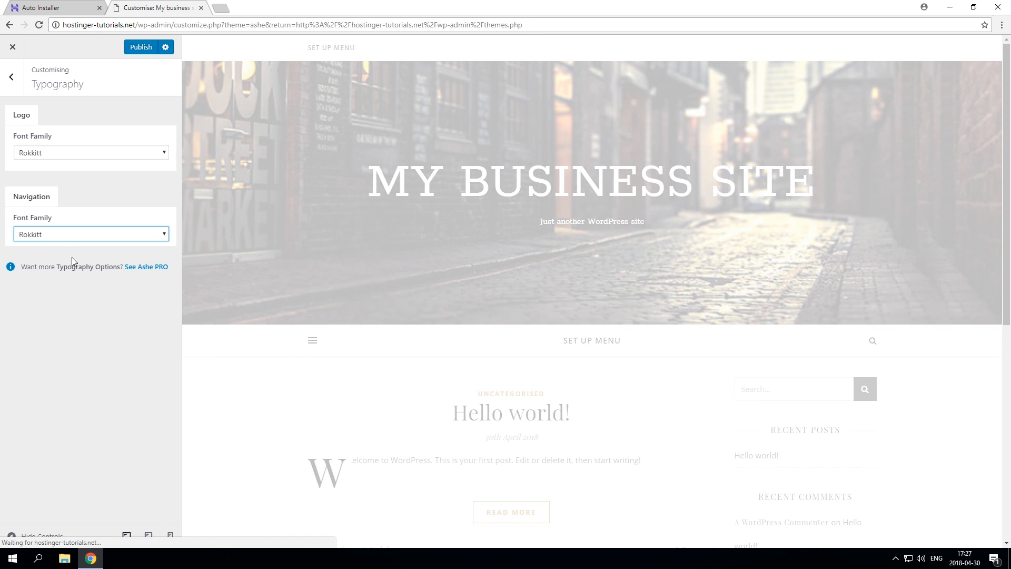
pyautogui.click(10, 75)
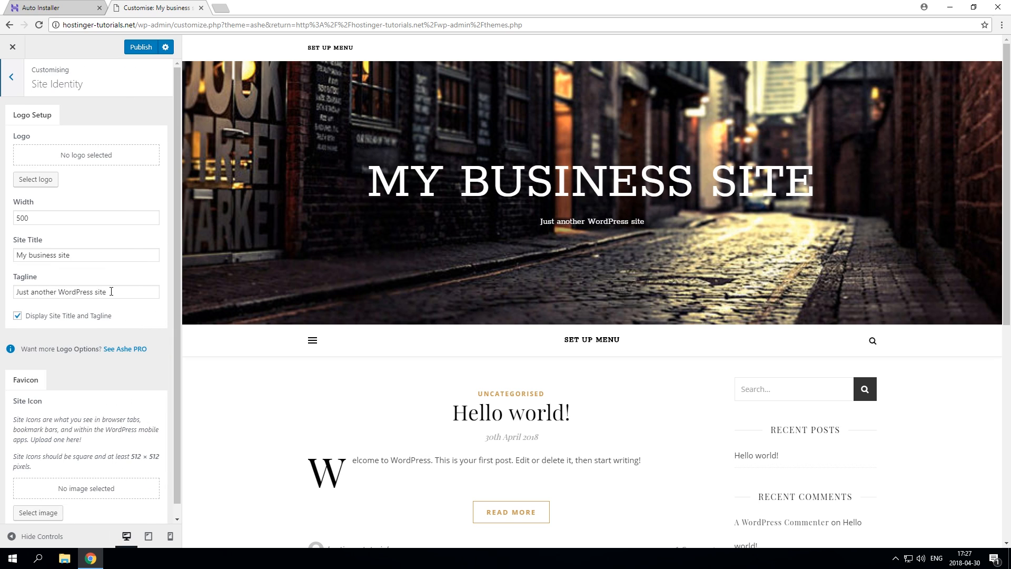
# Replace the Site Identity tagline with "This is where I start my work"
pyautogui.tripleClick(86, 291)
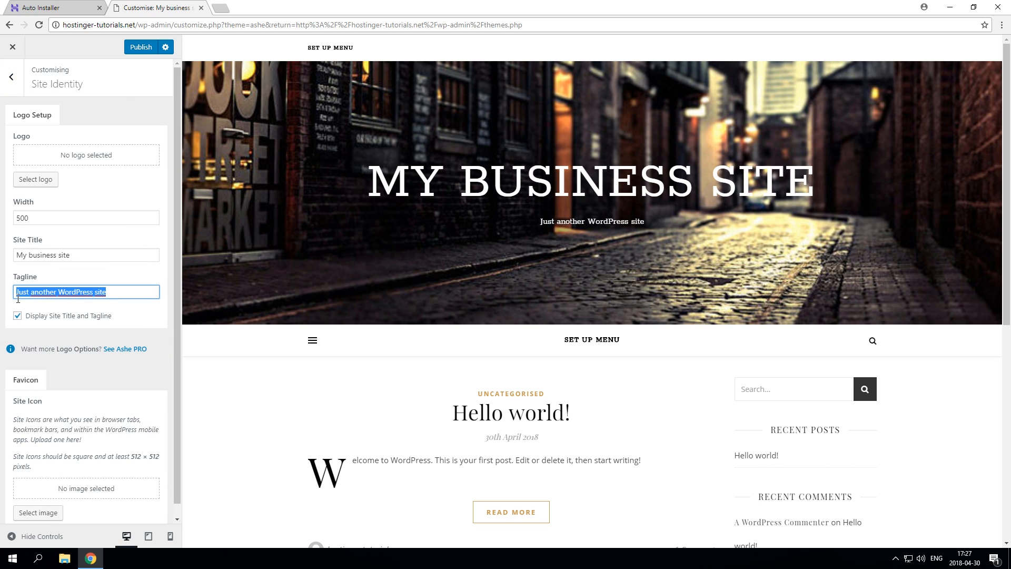
pyautogui.write('This is where I star')
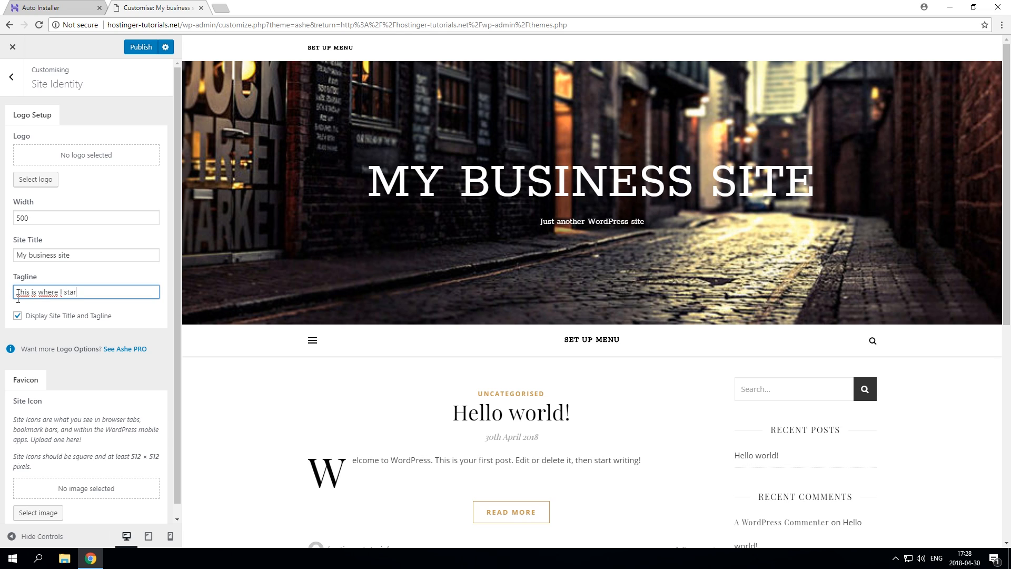
pyautogui.write('t my work')
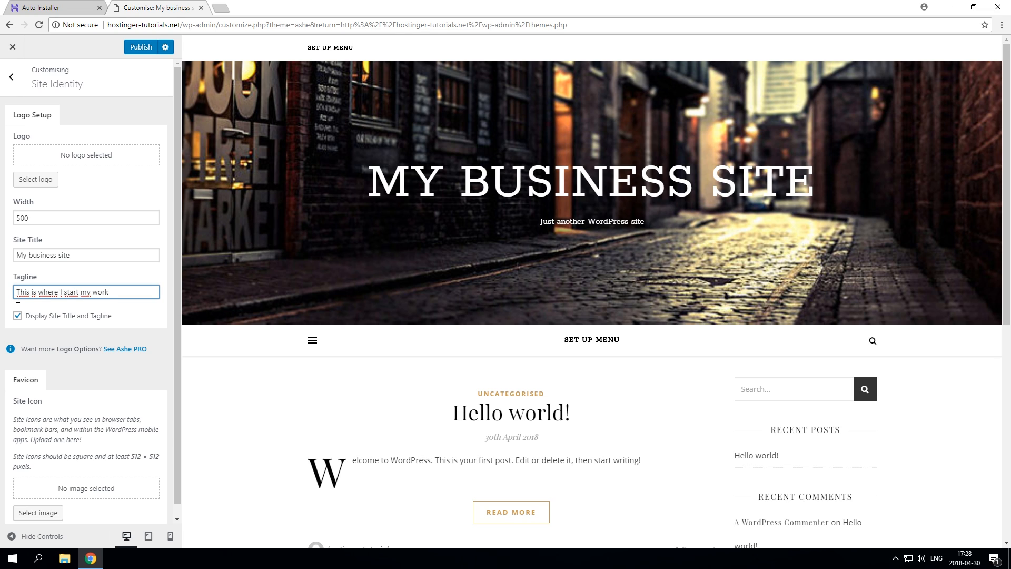
pyautogui.moveTo(17, 133)
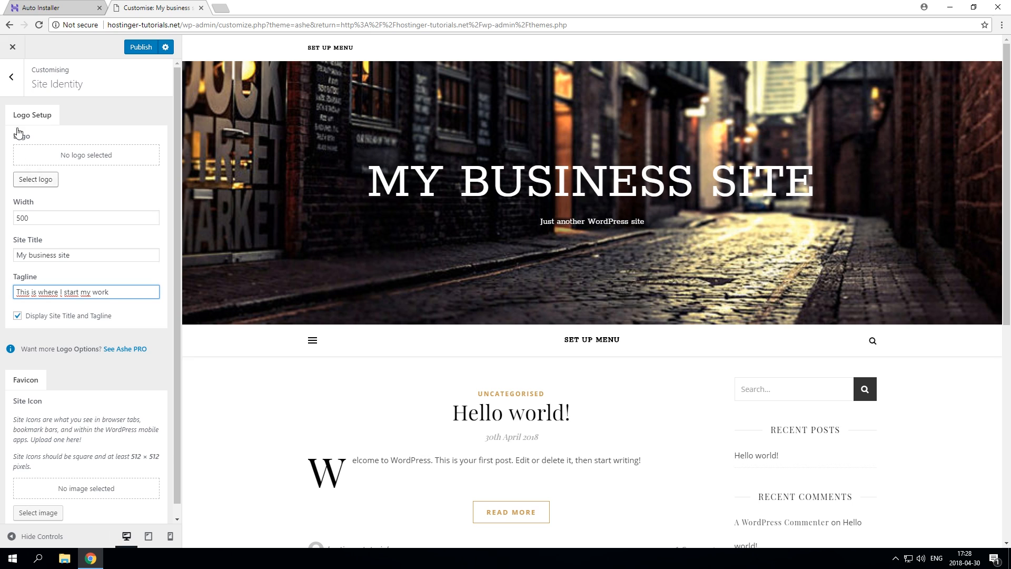
# Set Homepage Settings to a static page using the 'Homepage' page, then go back
pyautogui.click(11, 75)
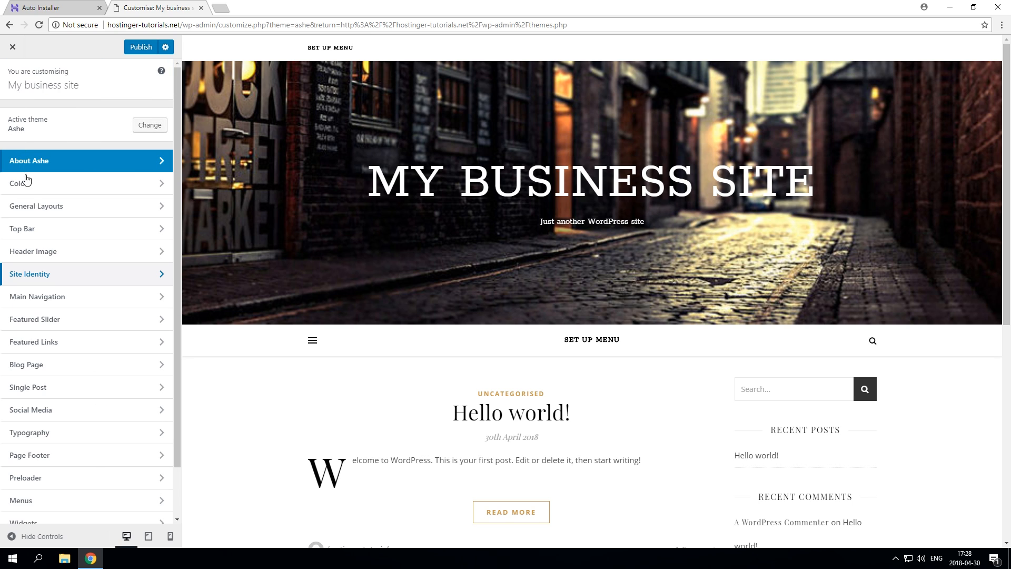
pyautogui.moveTo(67, 503)
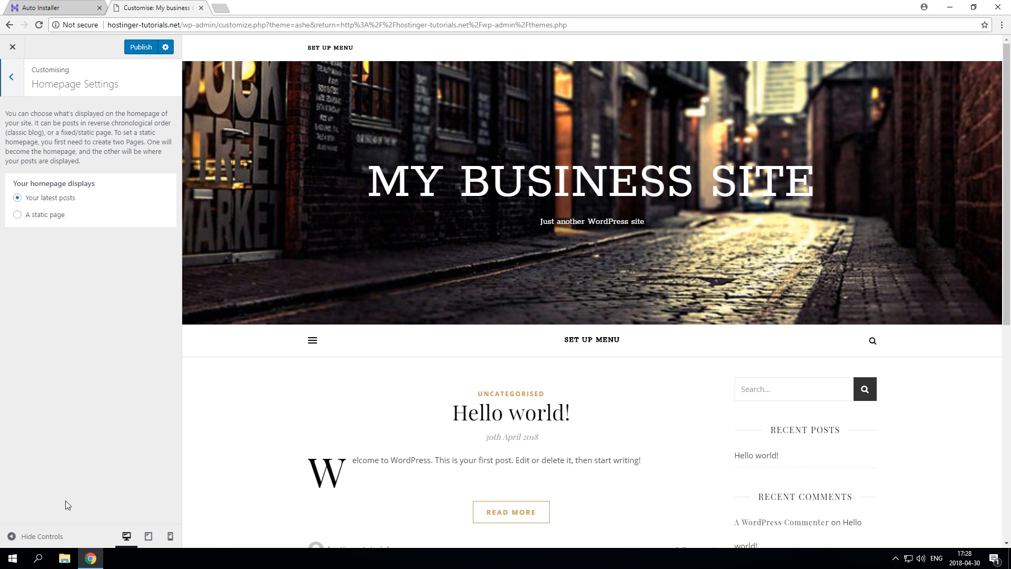
pyautogui.click(18, 215)
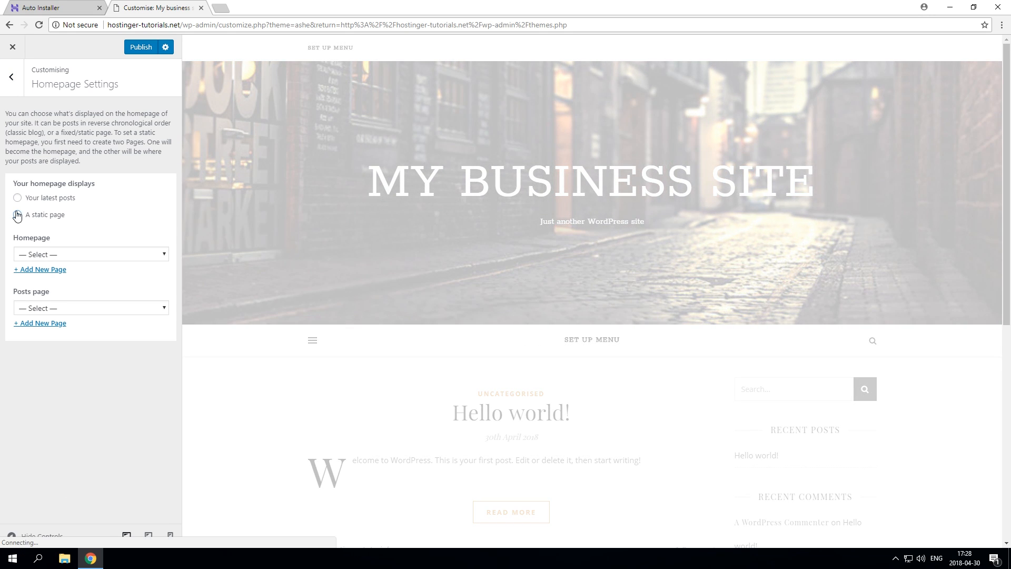
pyautogui.click(18, 215)
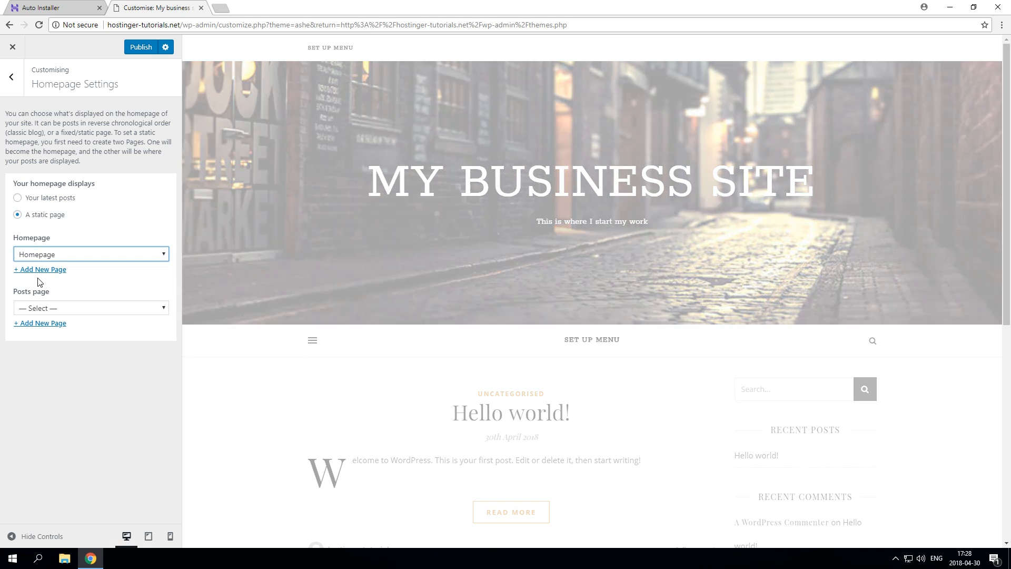
pyautogui.click(18, 214)
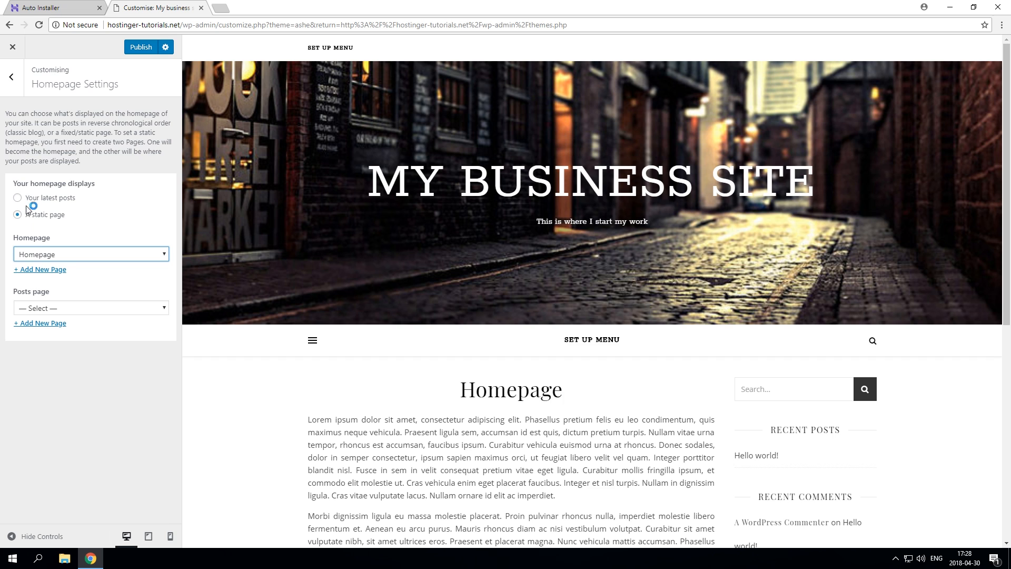
pyautogui.click(11, 77)
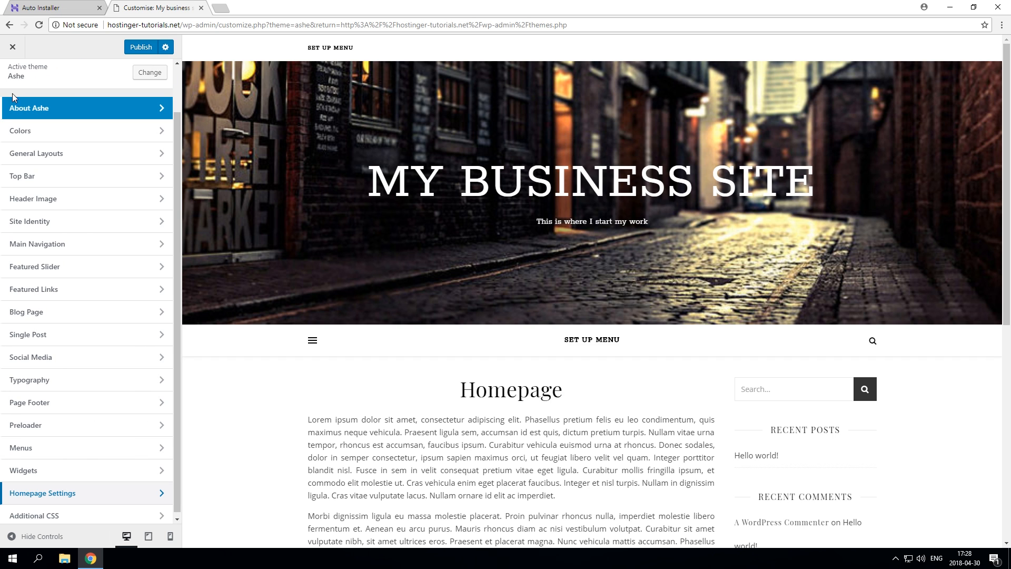
# Show the Sidebar Right widget area listing Search, Recent Posts, Recent Comments, Archives and Categories
pyautogui.scroll(-3)
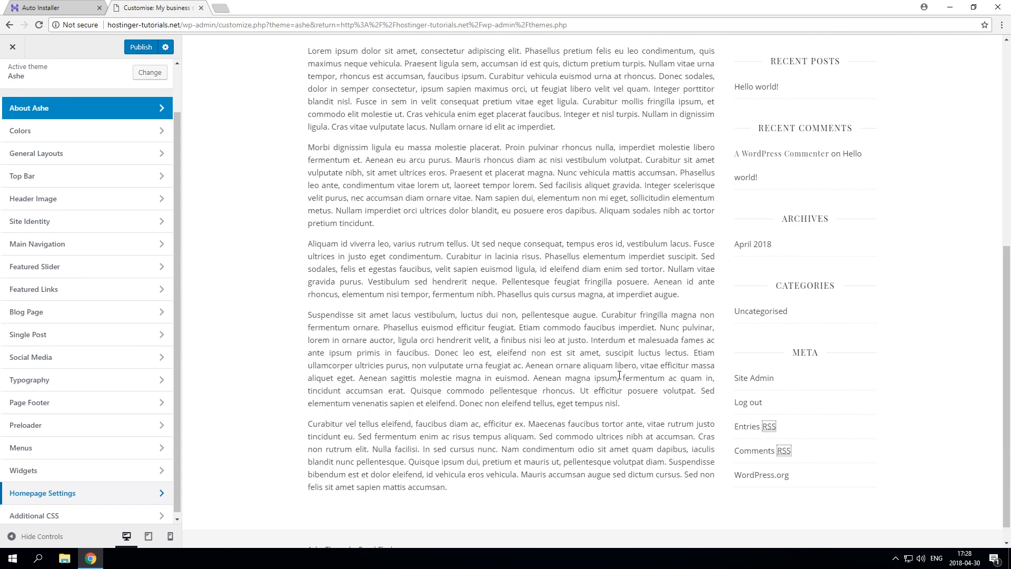
pyautogui.moveTo(949, 425)
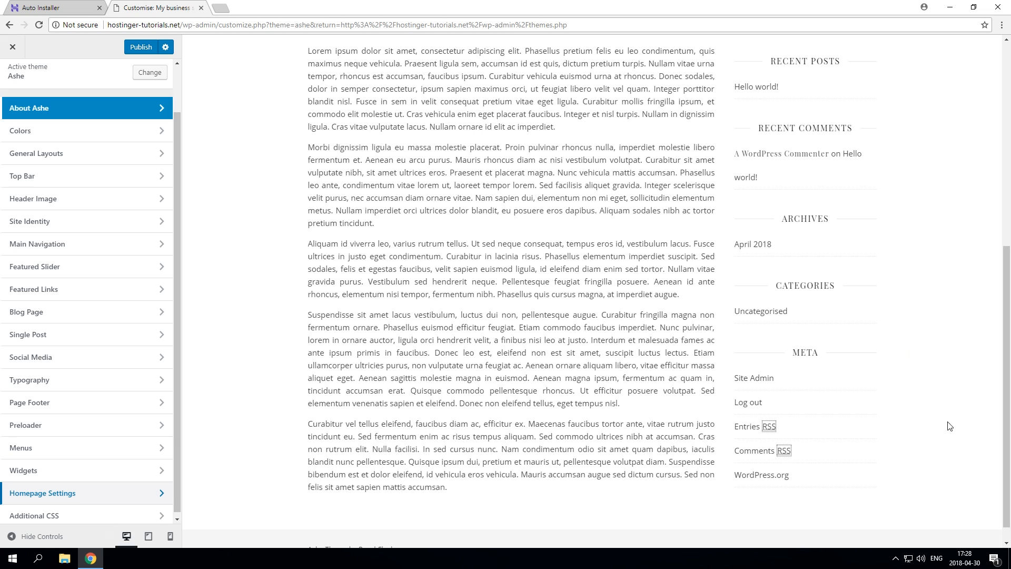
pyautogui.moveTo(415, 344)
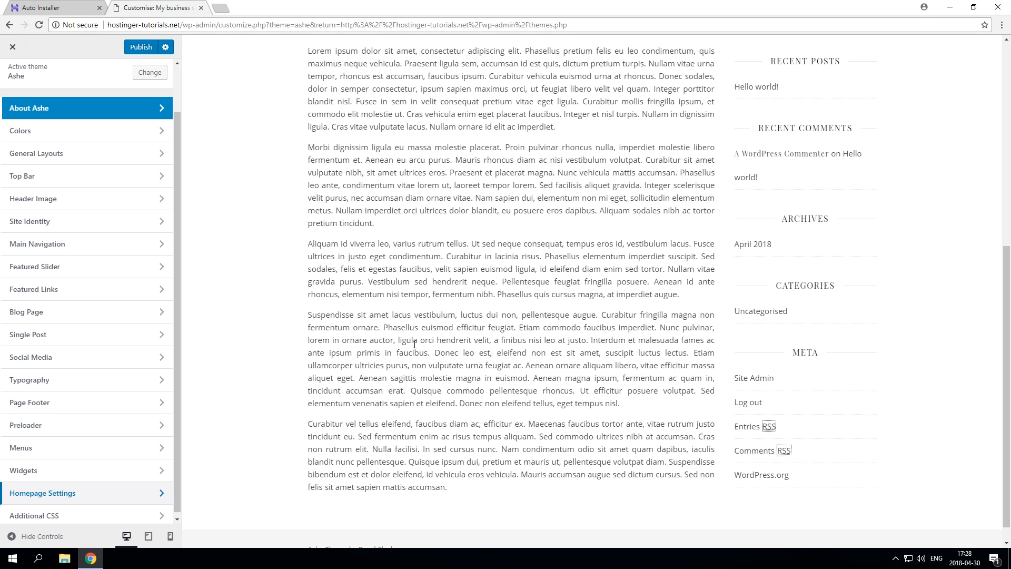
pyautogui.click(24, 469)
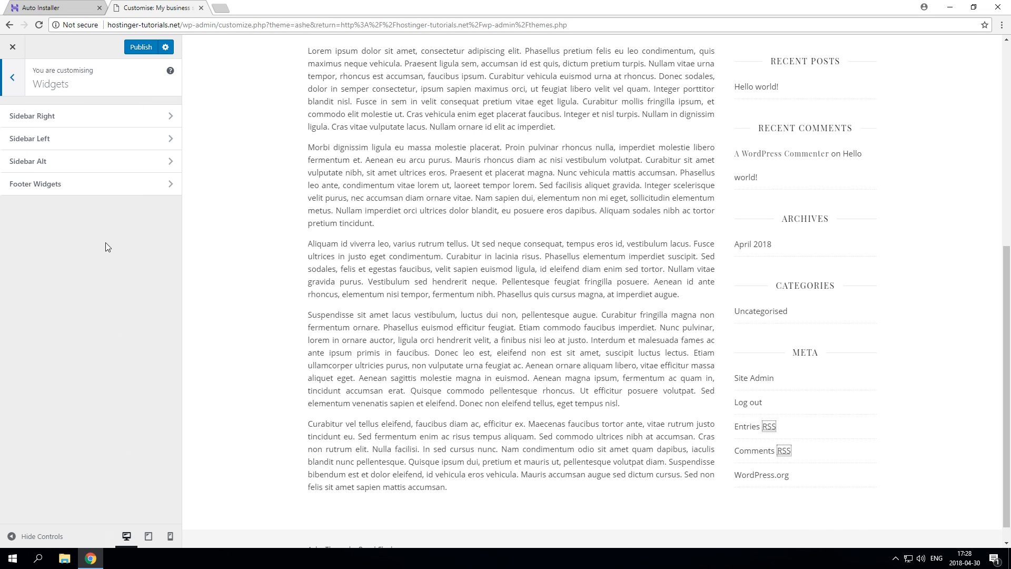
pyautogui.click(90, 116)
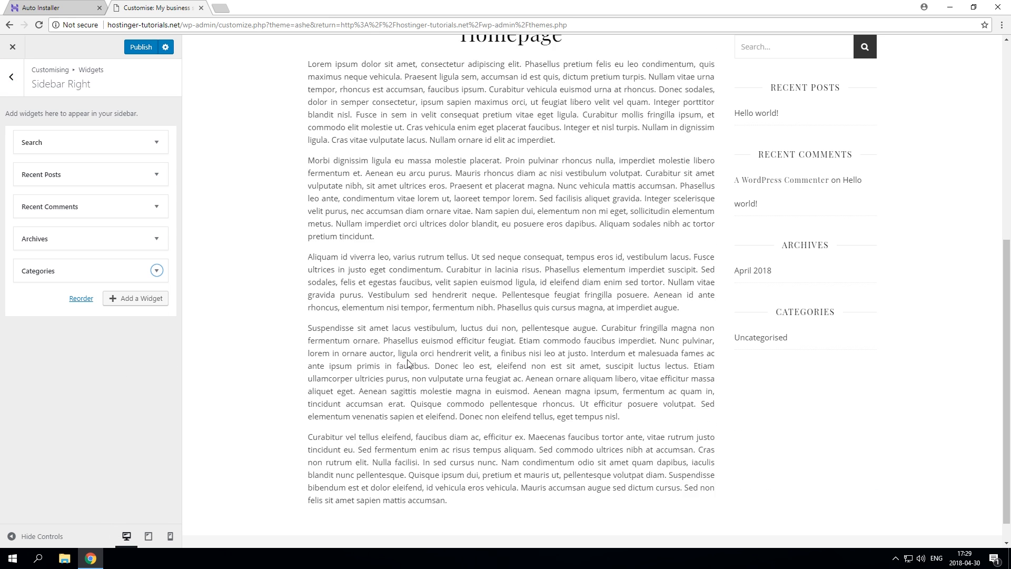
pyautogui.scroll(3)
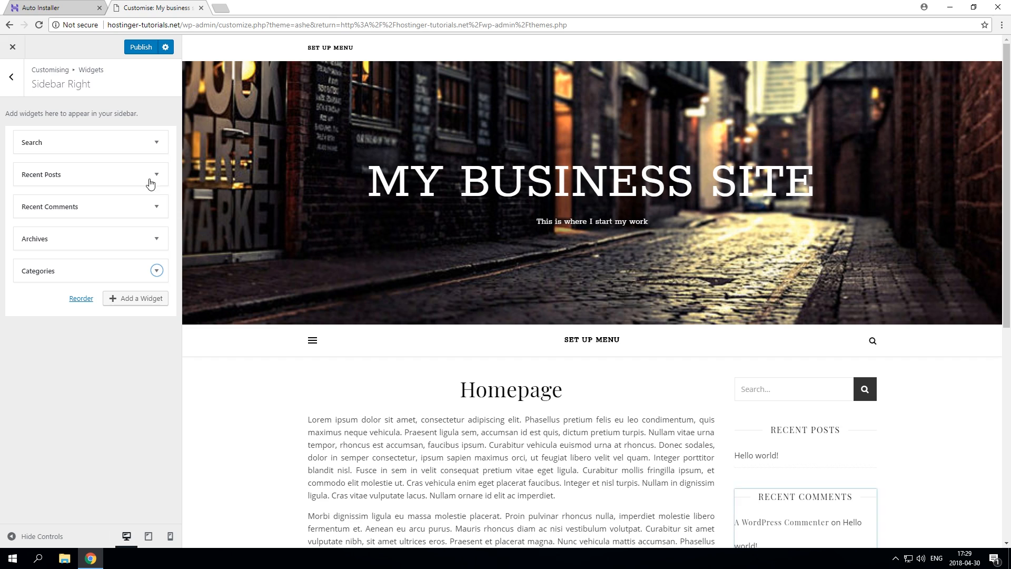
# Disable the Ashe Top Bar option and publish the customisation changes
pyautogui.click(12, 77)
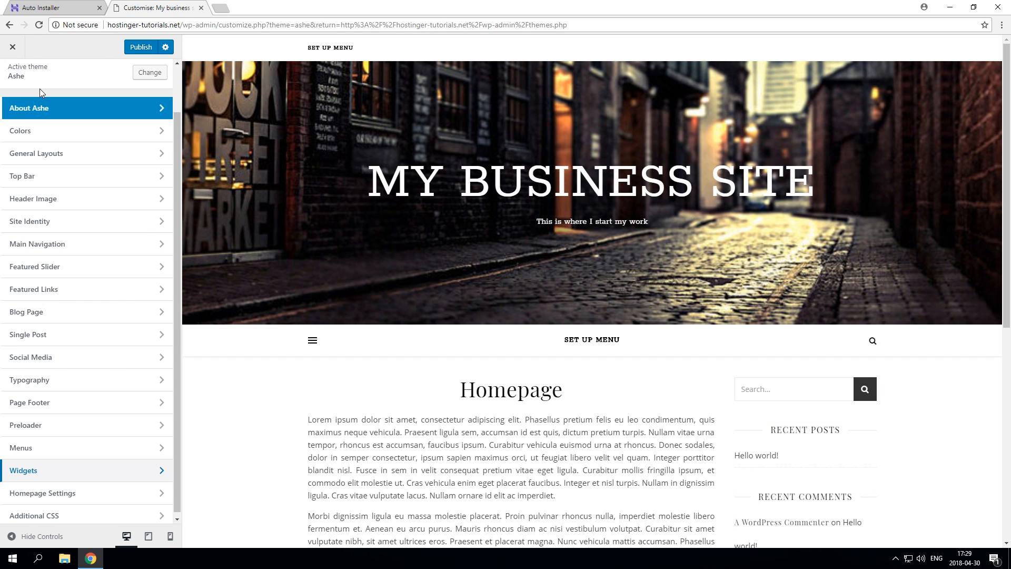
pyautogui.moveTo(286, 59)
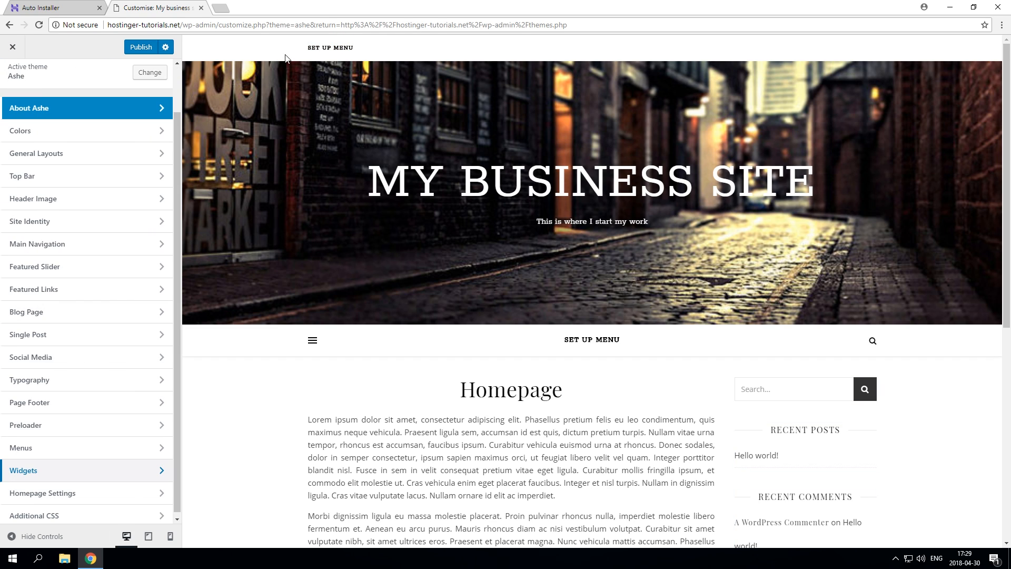
pyautogui.click(86, 176)
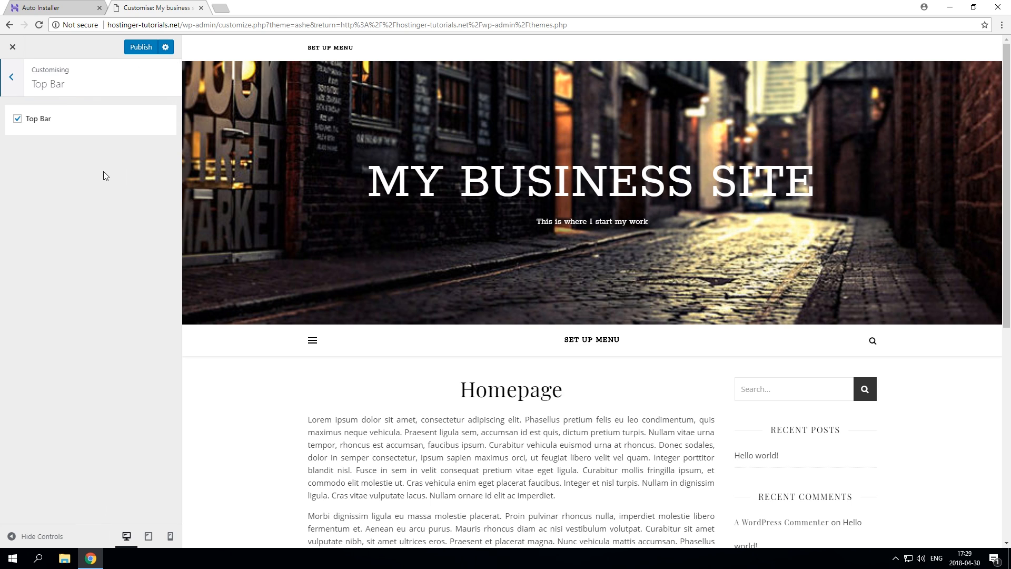
pyautogui.click(19, 118)
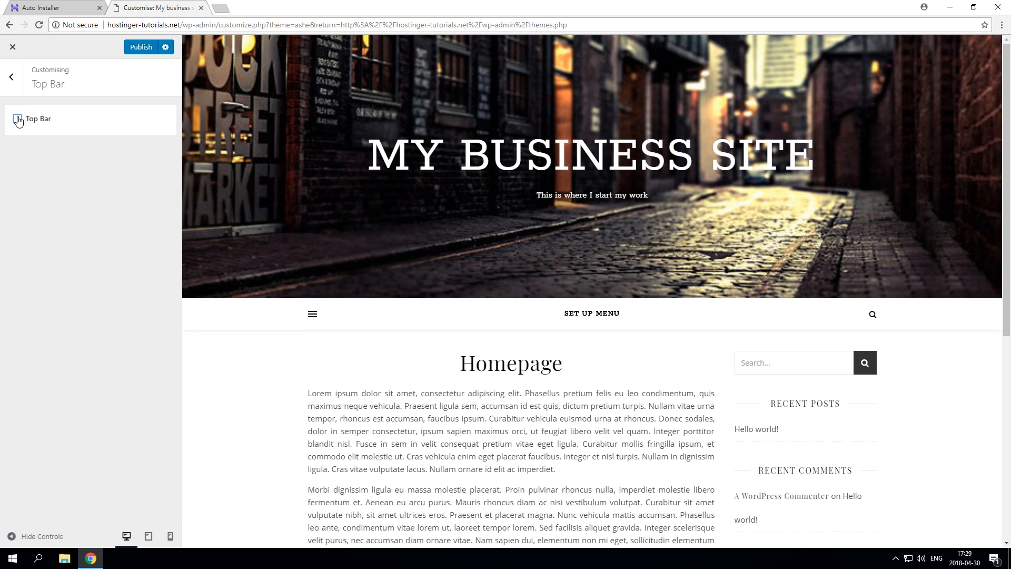
pyautogui.click(11, 77)
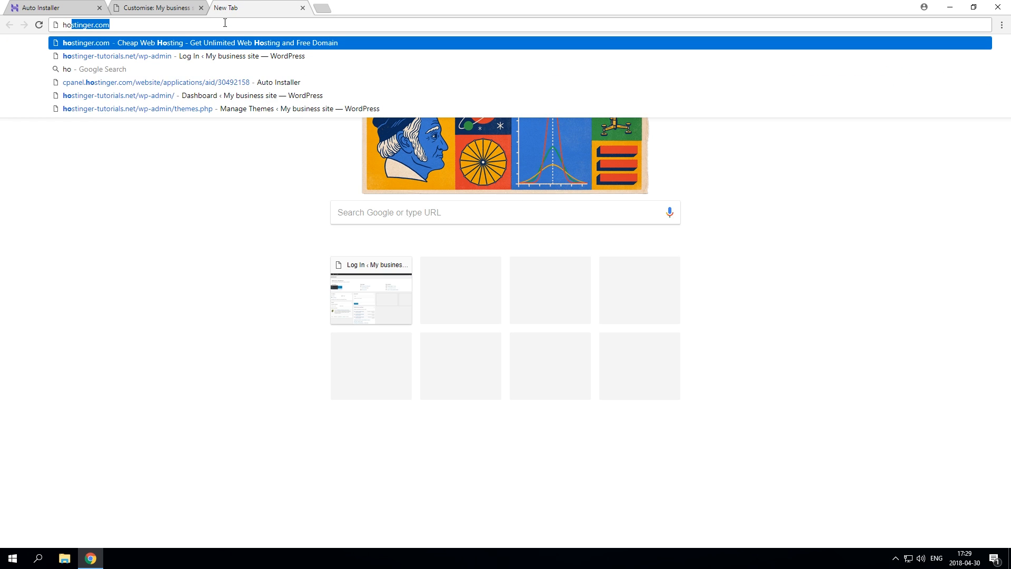
# View the live hostinger-tutorials.net site in a new tab, then return to the Customize tab
pyautogui.write('hostinger-tutorials.net')
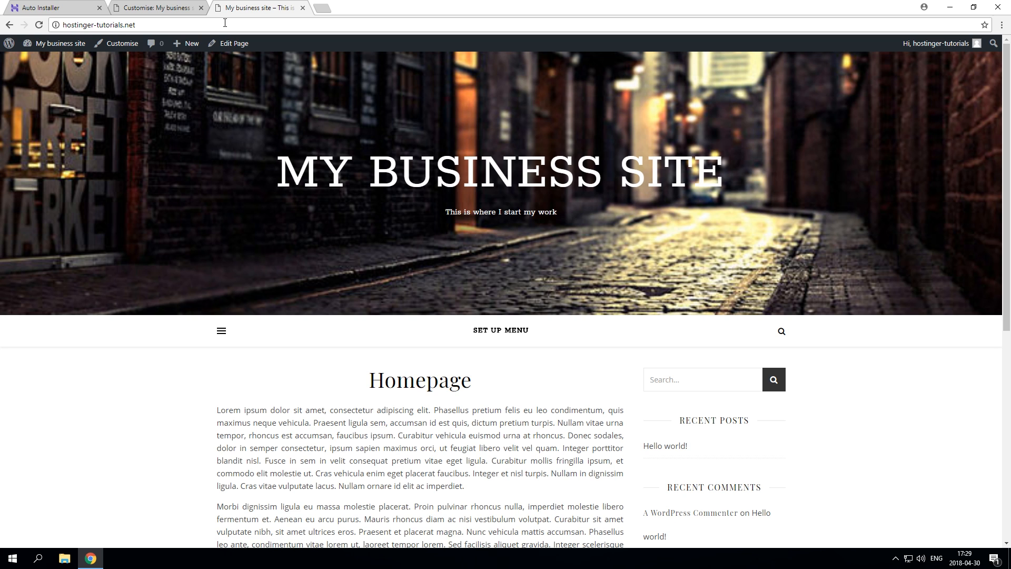
pyautogui.click(117, 44)
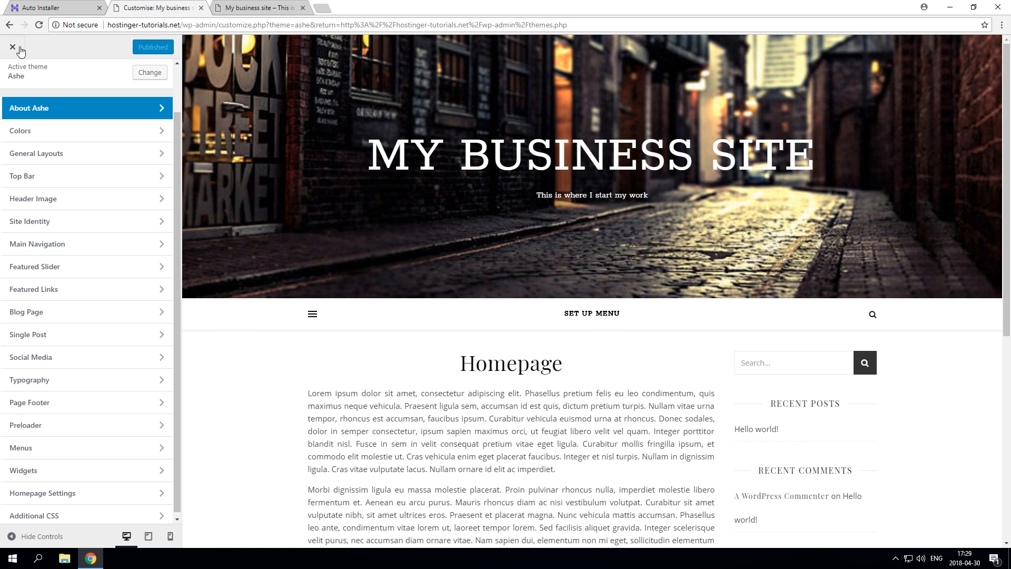
# From Plugins > Add New, search 'Yoast SEO' and install and activate it
pyautogui.click(11, 48)
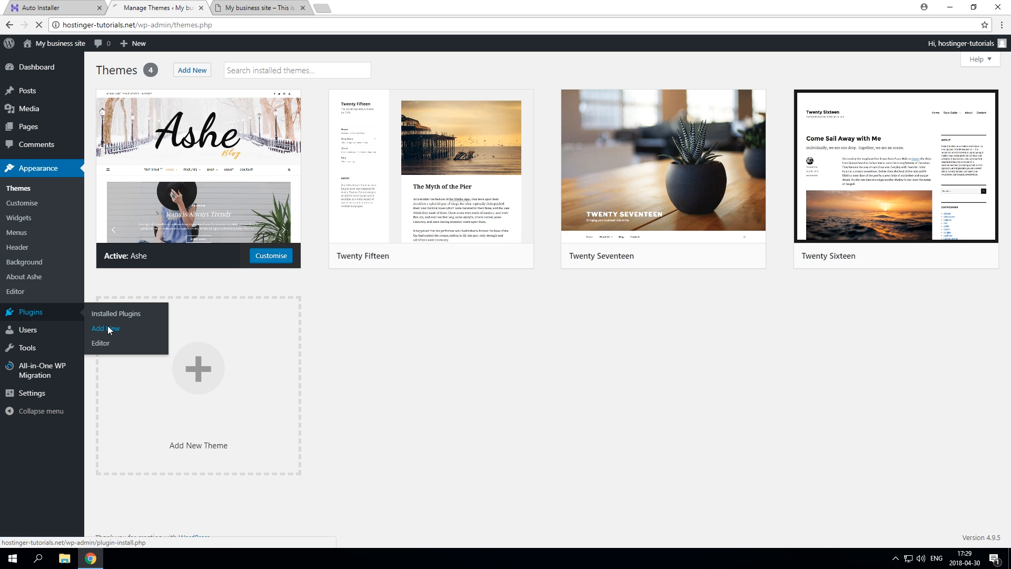
pyautogui.click(105, 329)
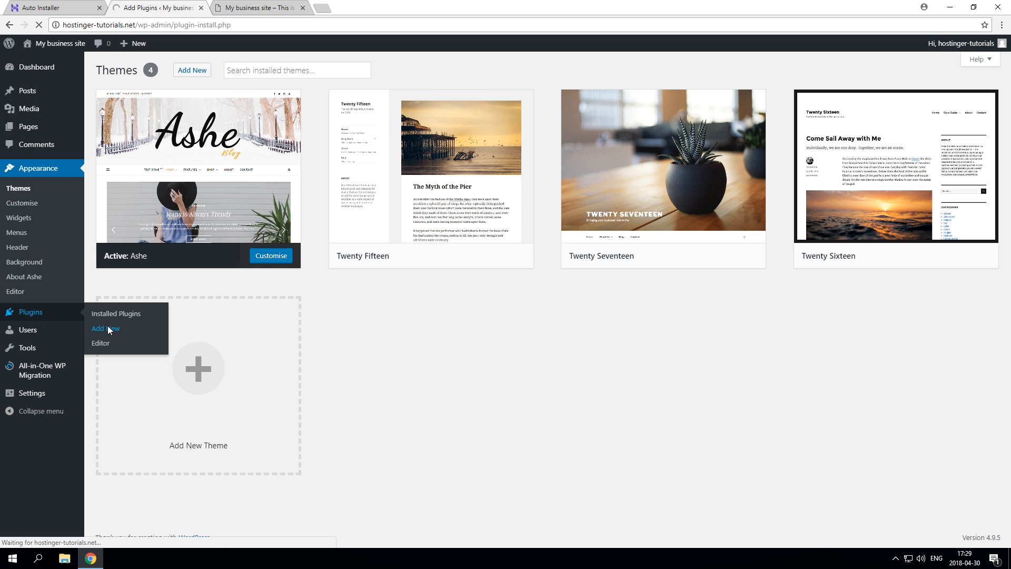
pyautogui.click(104, 329)
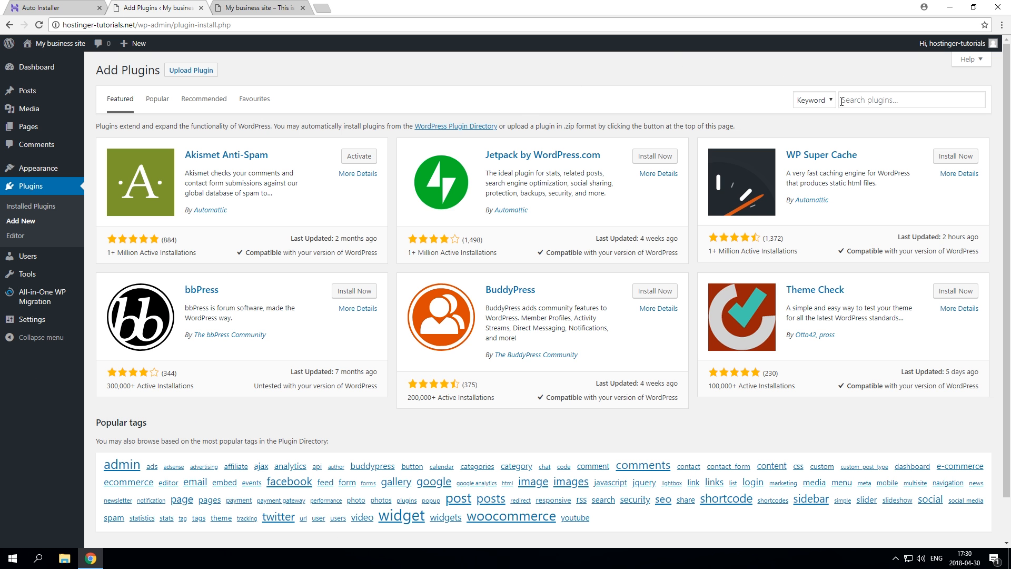
pyautogui.write('oas')
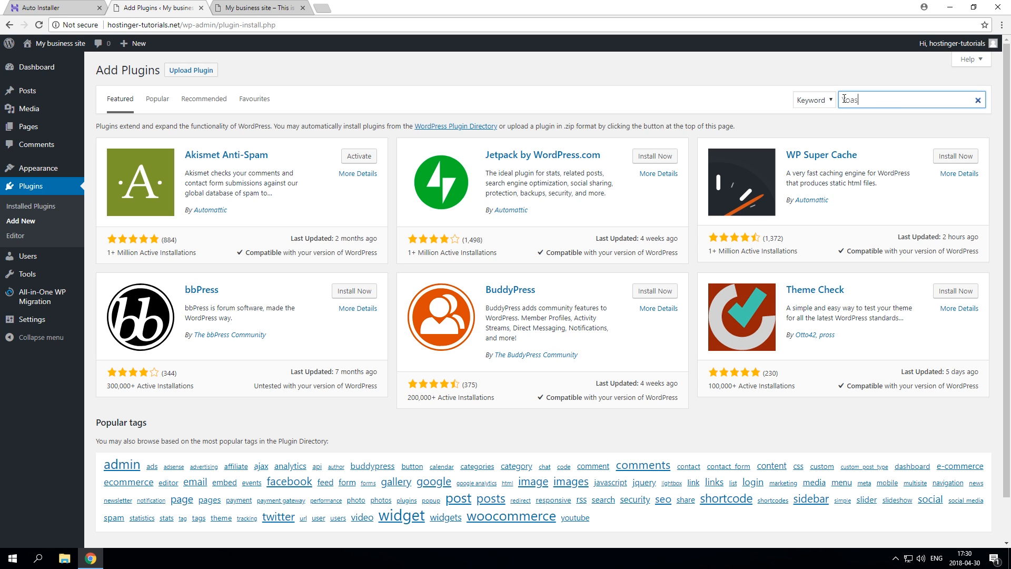
pyautogui.write('Yoast SEO')
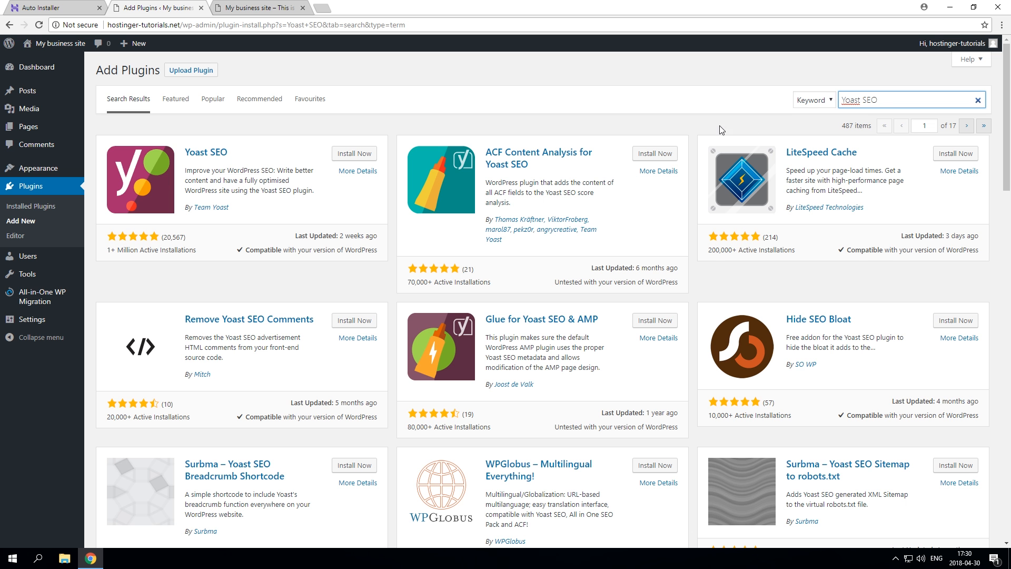
pyautogui.click(354, 153)
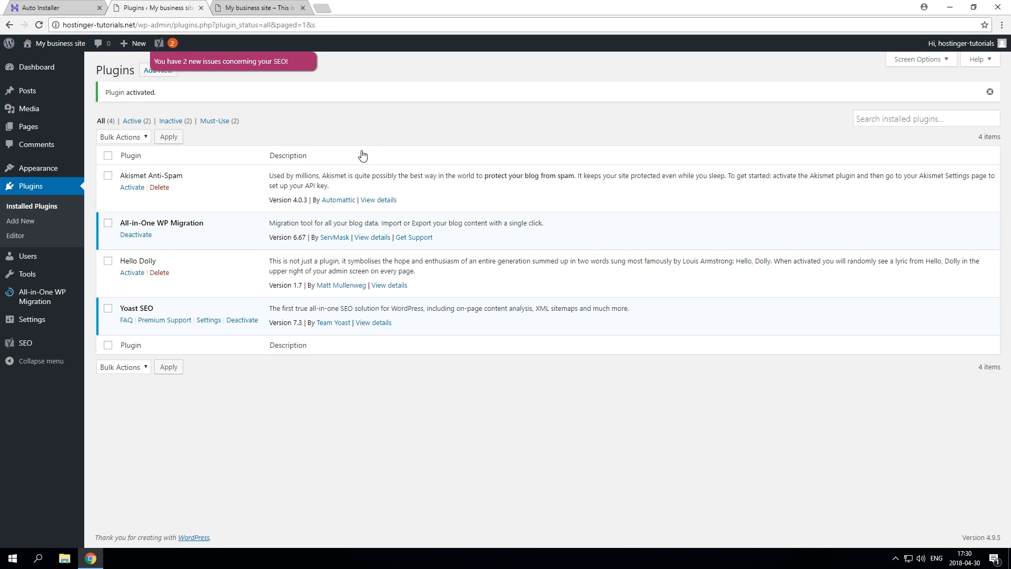
# Go to the Yoast SEO dashboard via the admin bar icon and dismiss its notifications
pyautogui.click(172, 43)
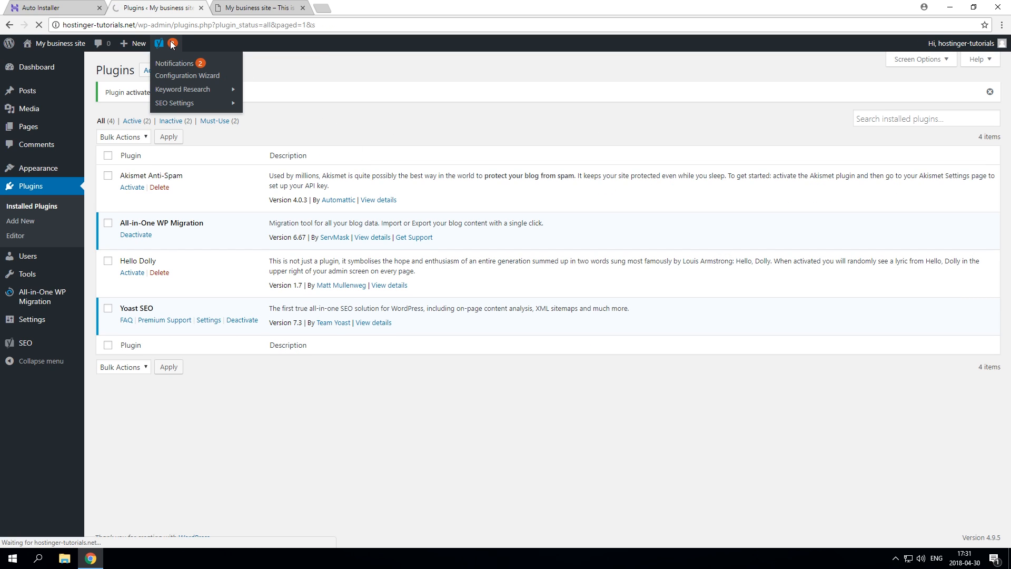
pyautogui.click(174, 102)
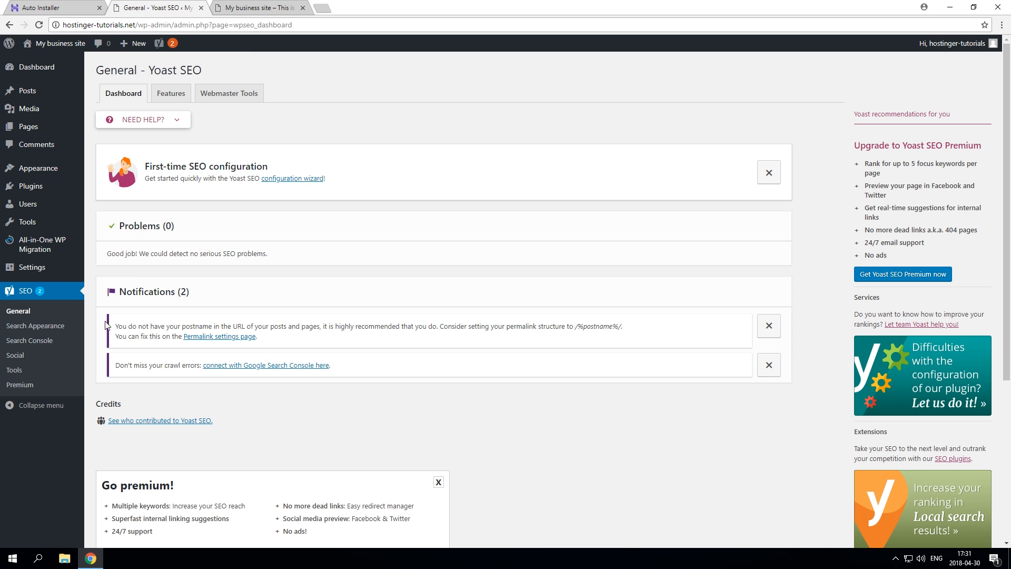
pyautogui.moveTo(771, 314)
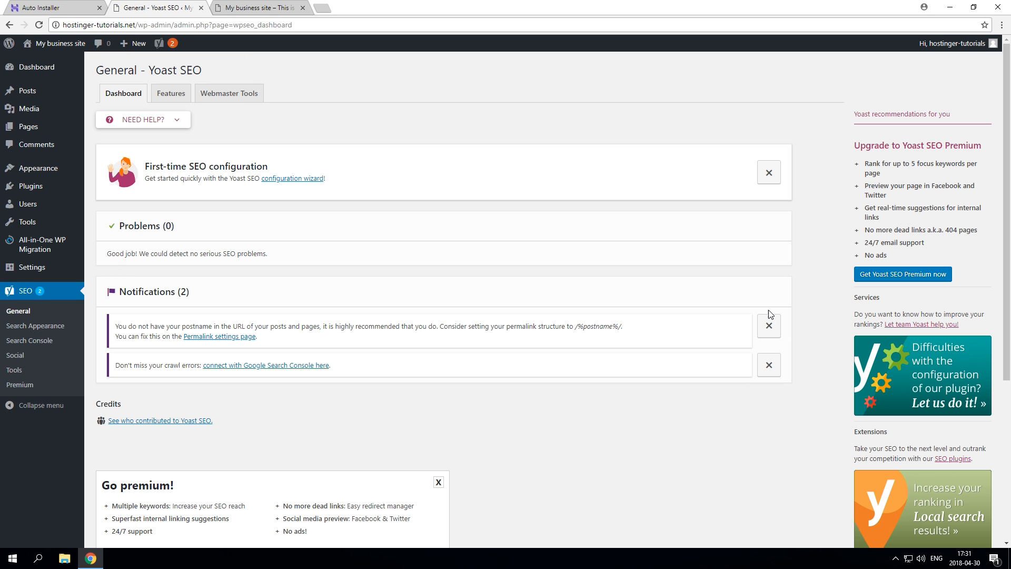
pyautogui.moveTo(419, 420)
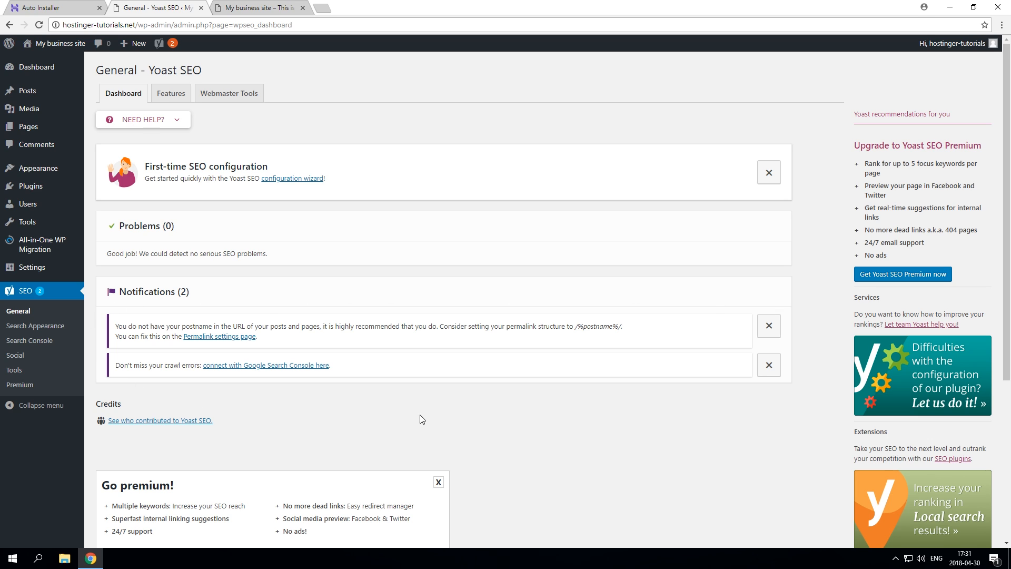
pyautogui.moveTo(769, 365)
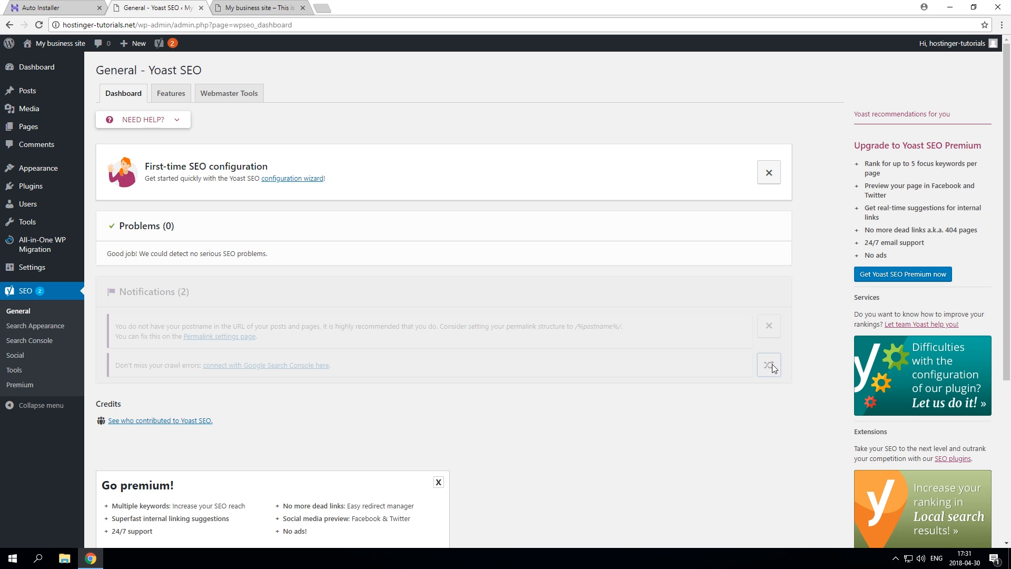
pyautogui.click(769, 366)
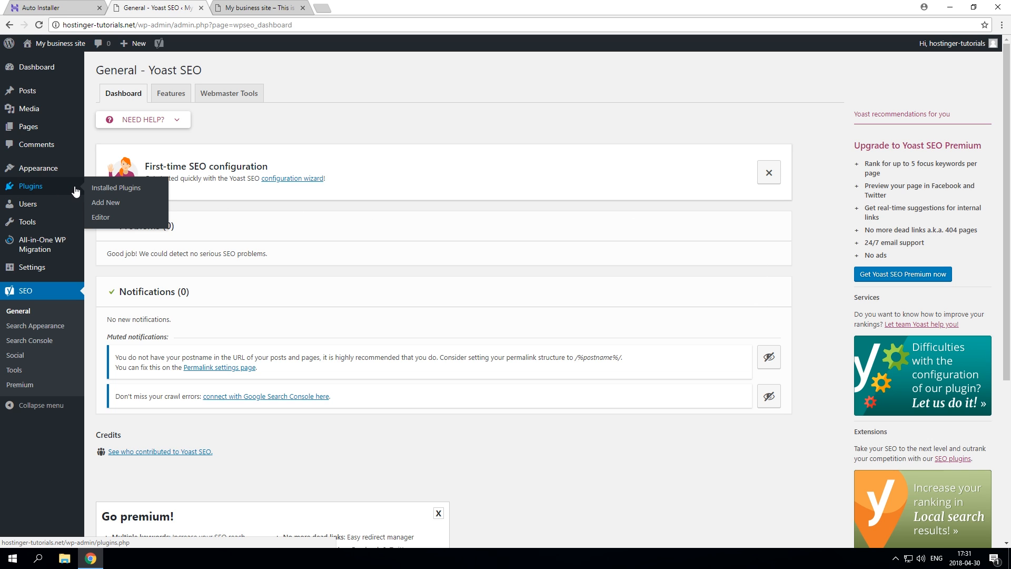
# Search the plugin directory for 'Wordfence Security' and start installing it
pyautogui.click(105, 202)
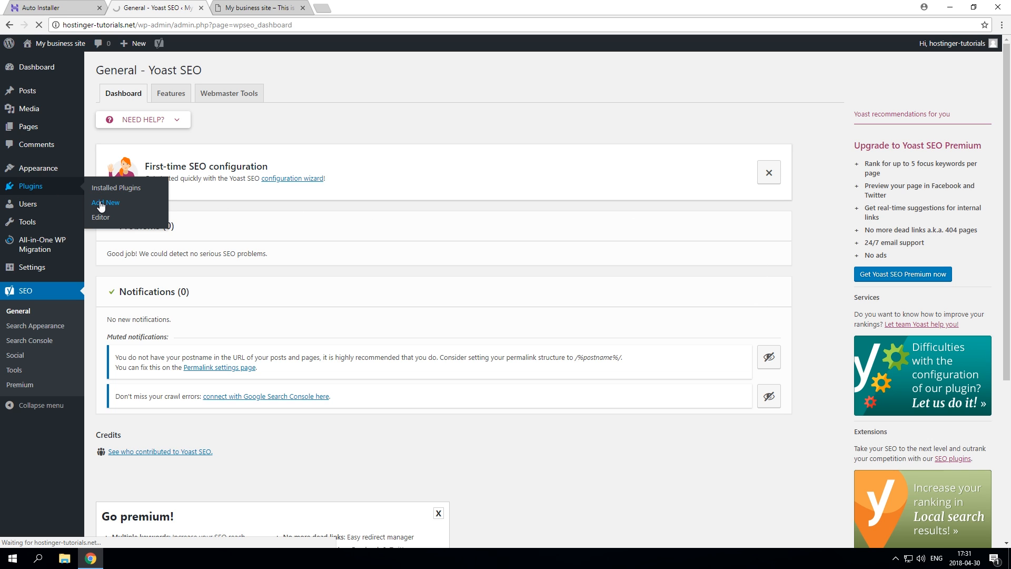
pyautogui.click(105, 202)
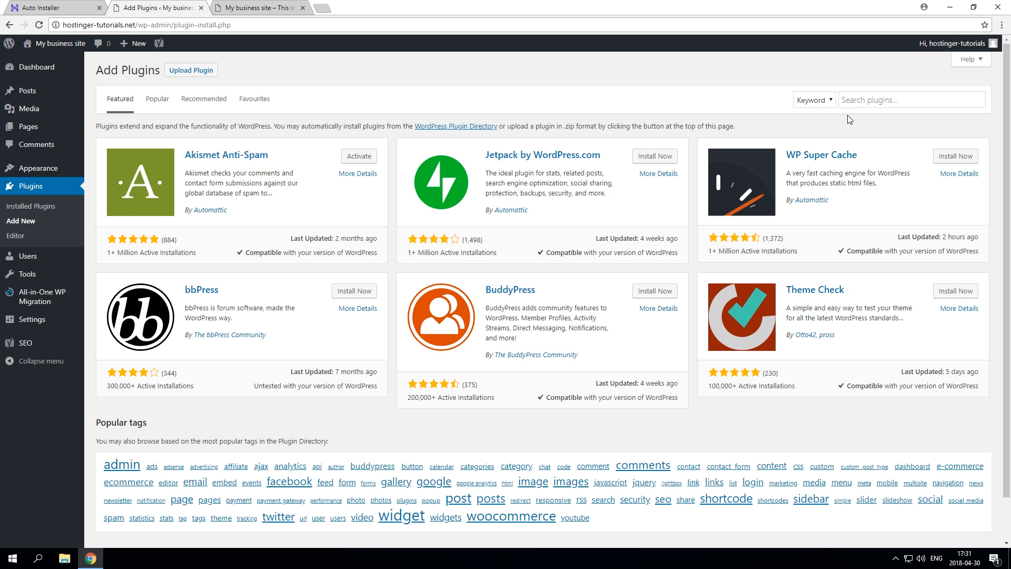
pyautogui.write('Wordfence Sec')
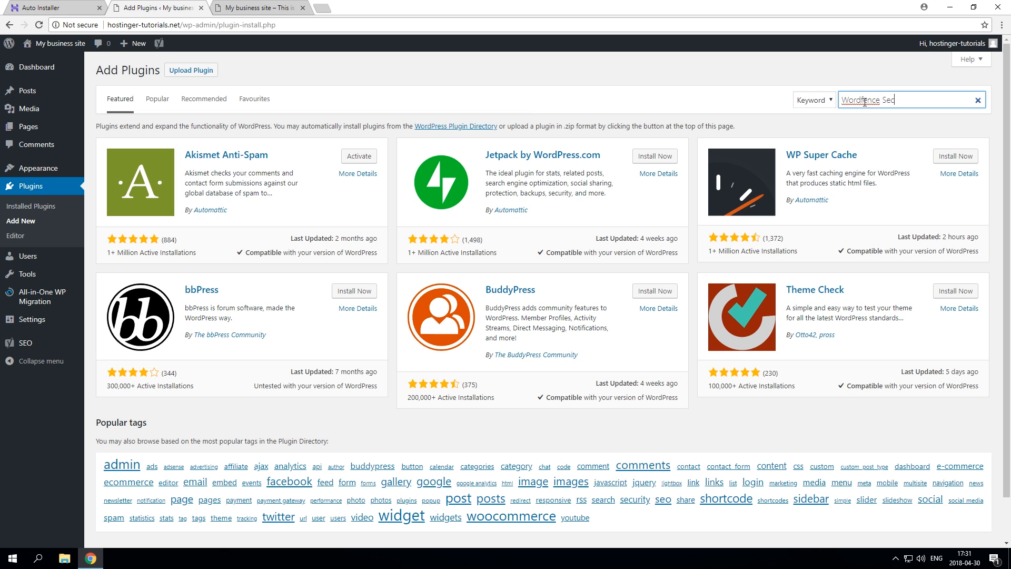
pyautogui.press('Return')
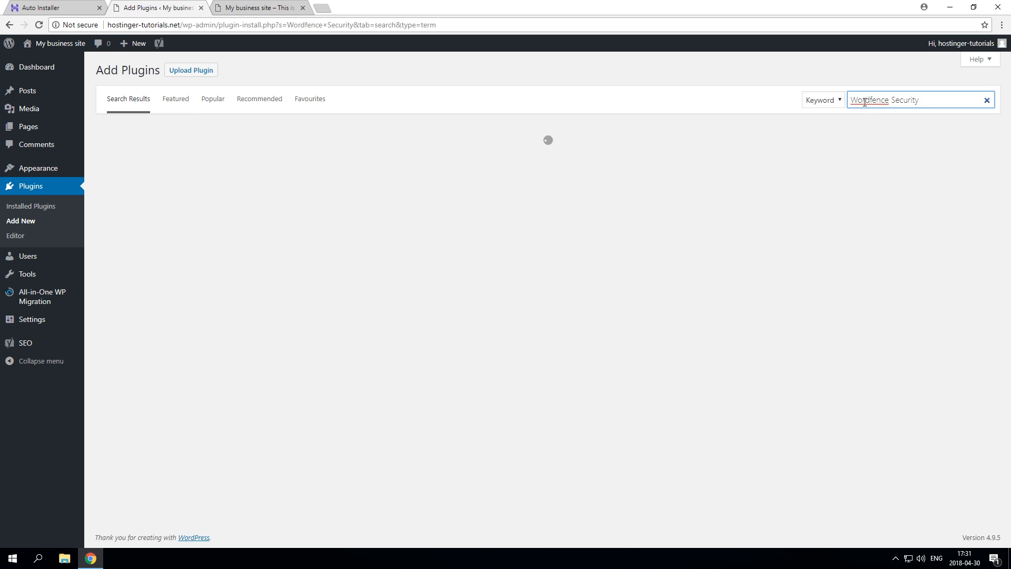
pyautogui.click(349, 154)
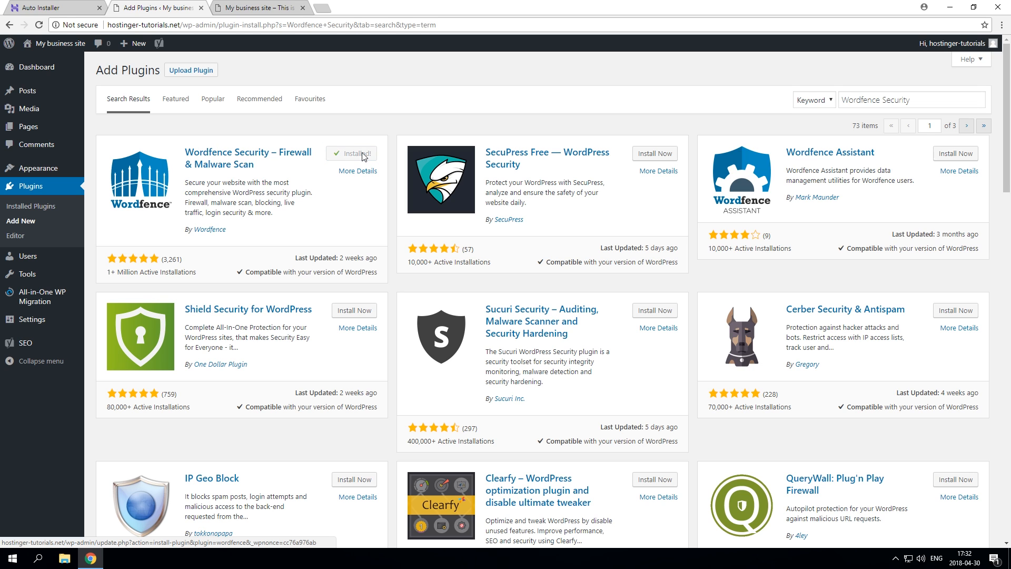
pyautogui.click(352, 153)
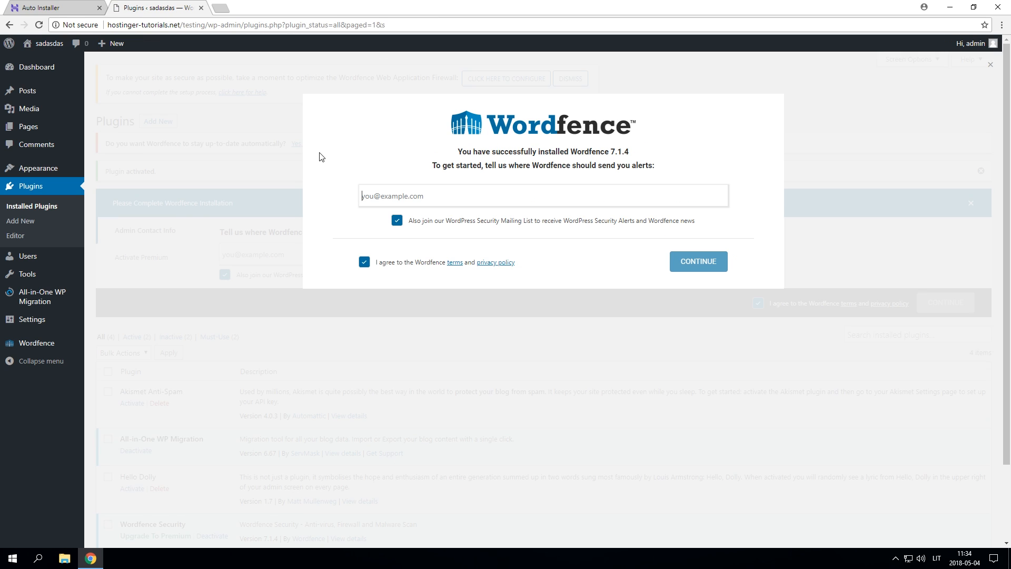
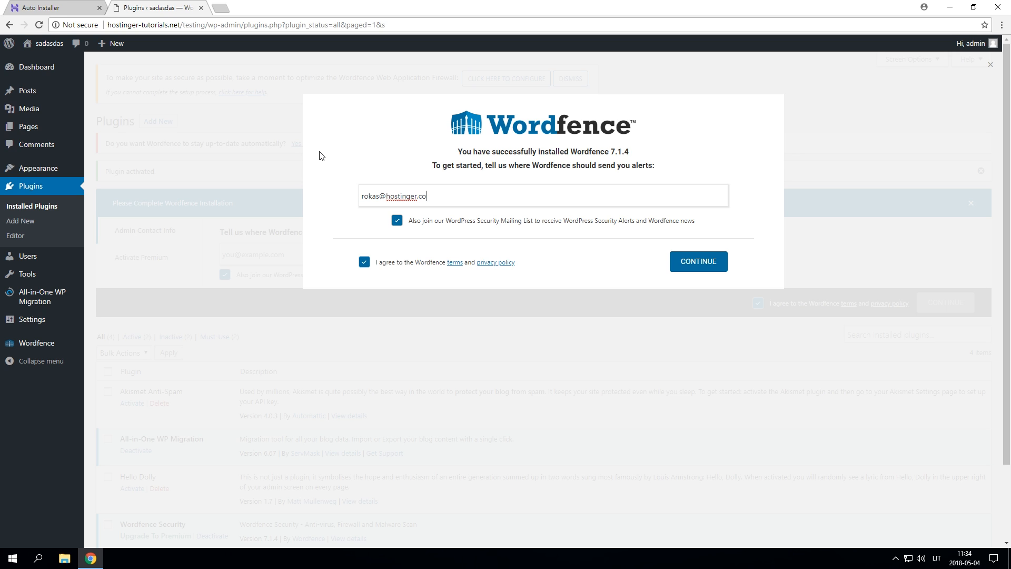
pyautogui.click(397, 220)
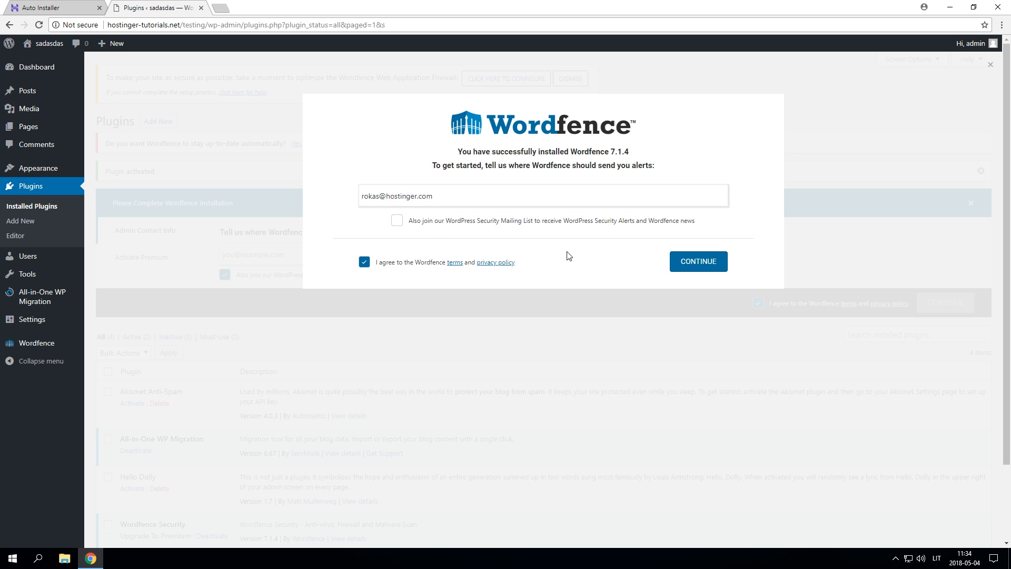
pyautogui.click(698, 261)
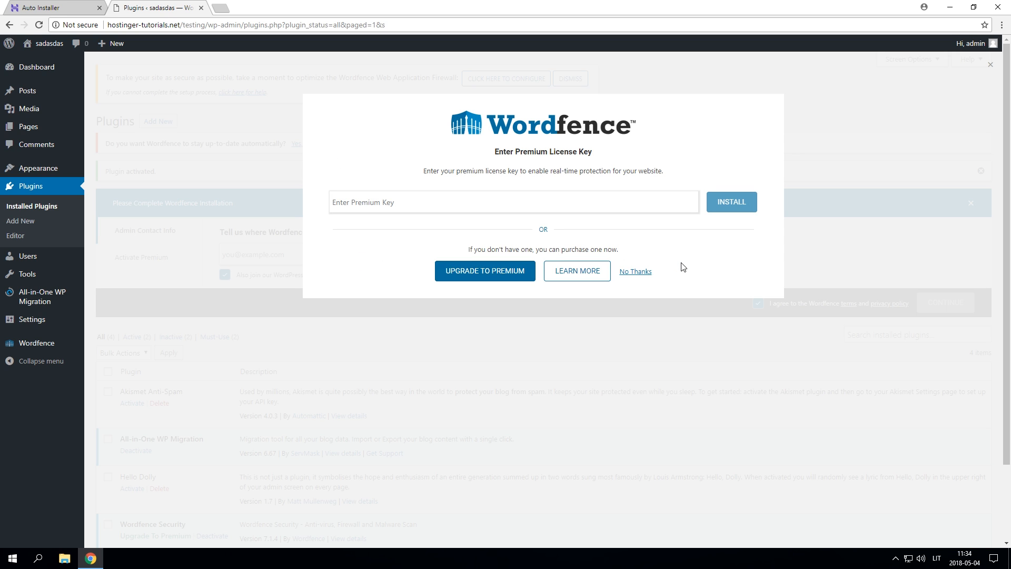
pyautogui.click(634, 271)
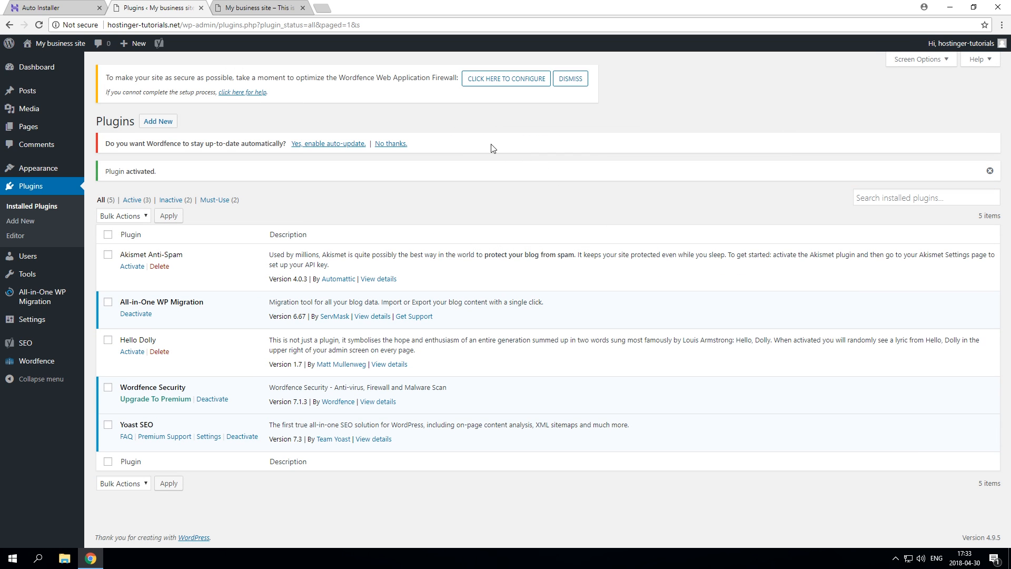
pyautogui.moveTo(118, 70)
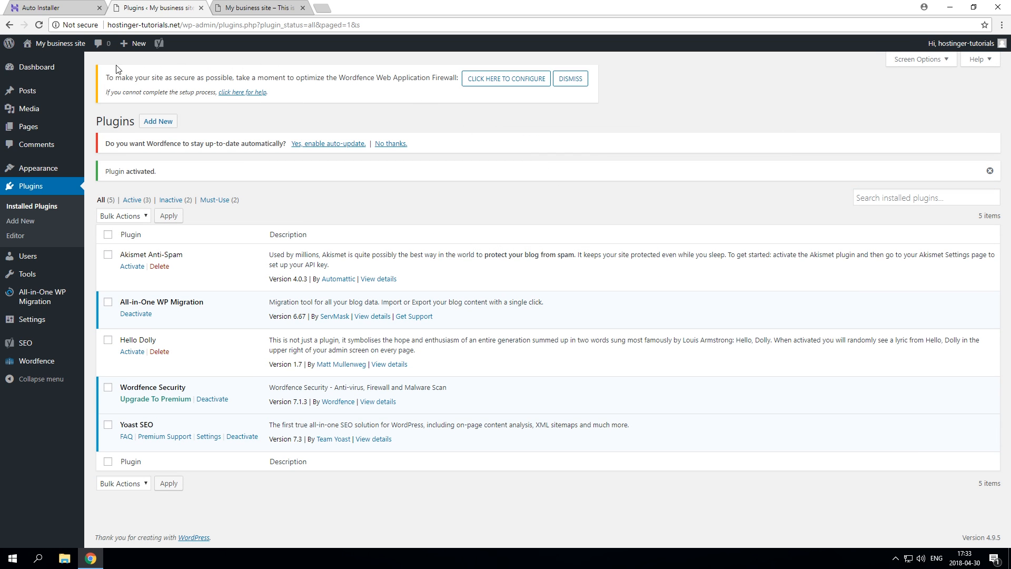
pyautogui.moveTo(343, 115)
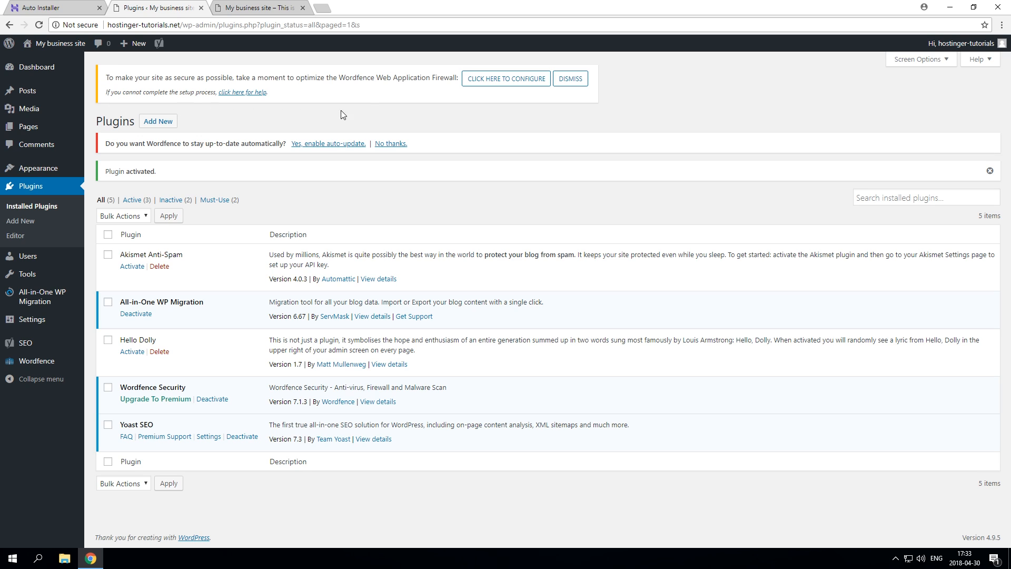
pyautogui.moveTo(506, 78)
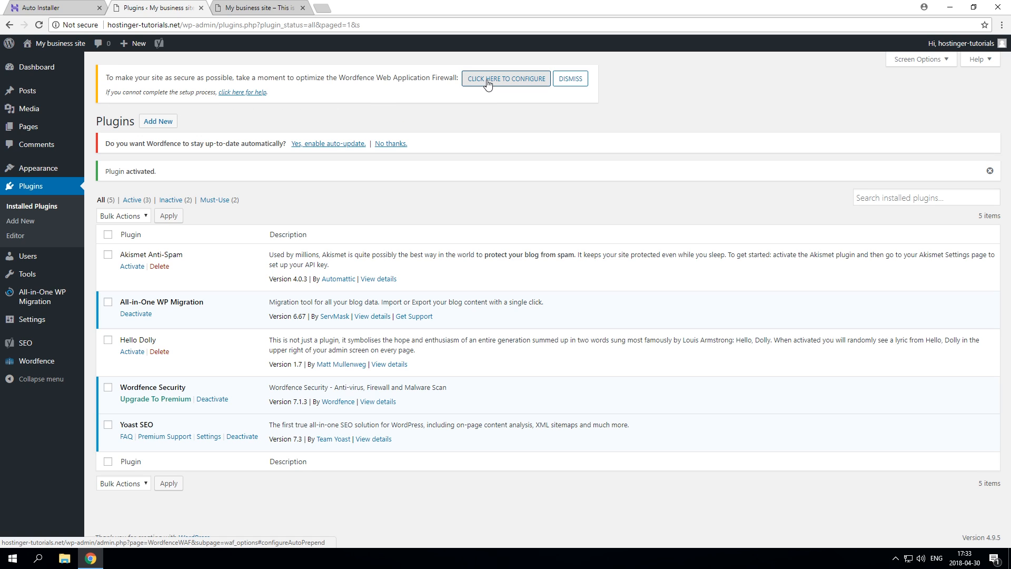
# Follow the 'Click here to configure' link in the Wordfence firewall notice
pyautogui.click(505, 78)
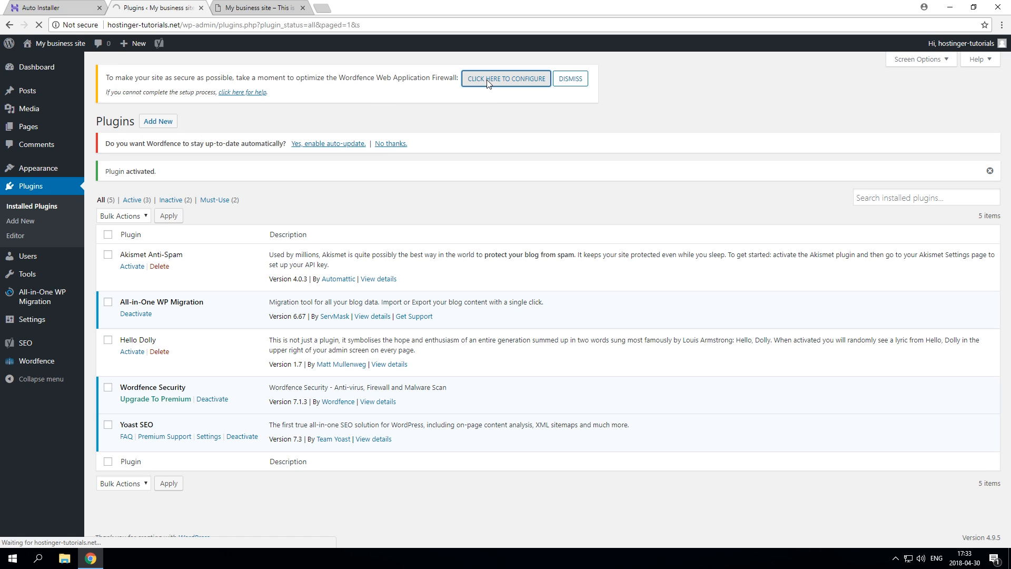
pyautogui.click(505, 78)
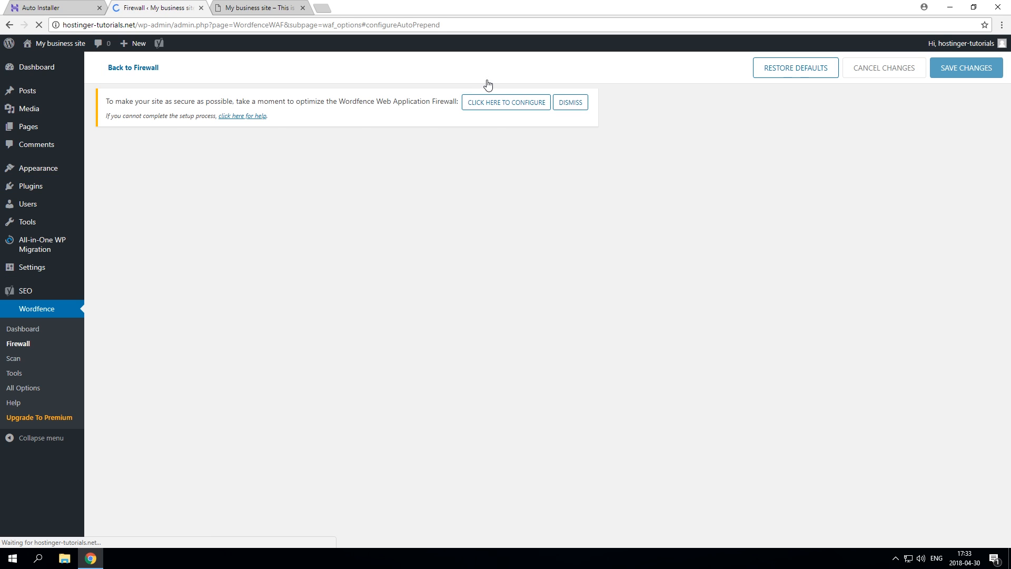
# Keep LiteSpeed/lsapi, download the .htaccess backup, finish Extended Protection setup, then switch to the live site tab
pyautogui.click(505, 102)
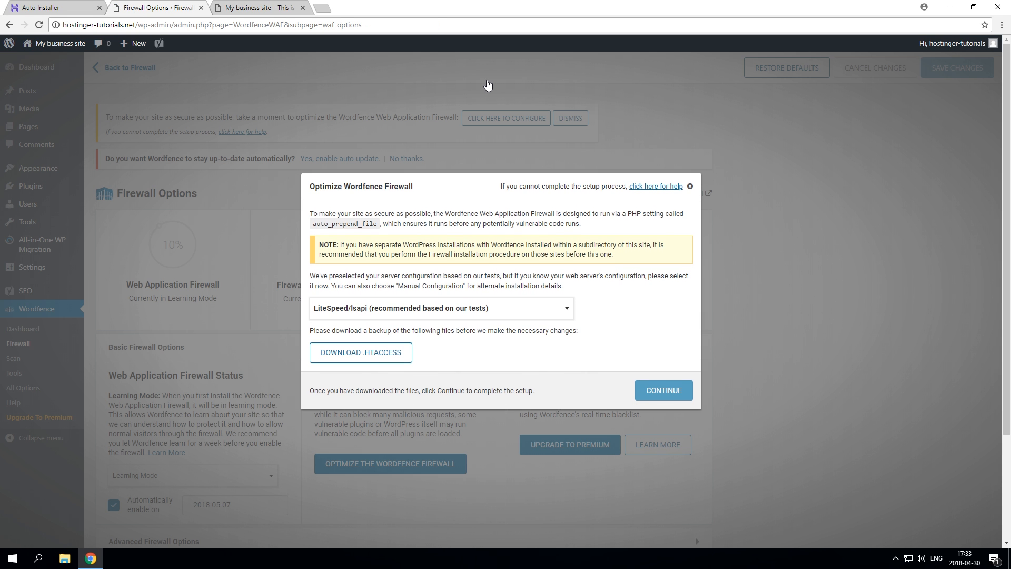
pyautogui.moveTo(459, 289)
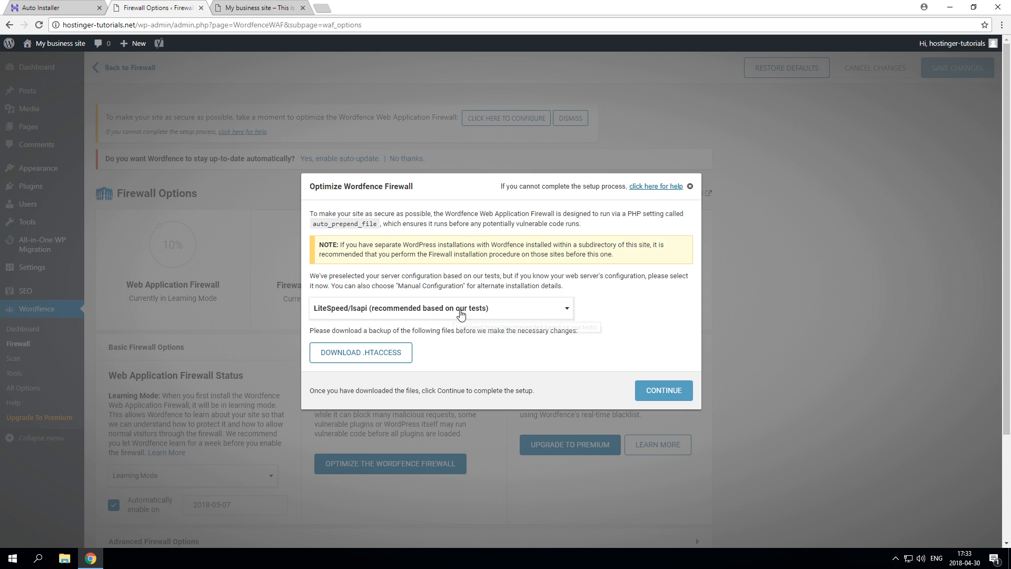
pyautogui.moveTo(343, 331)
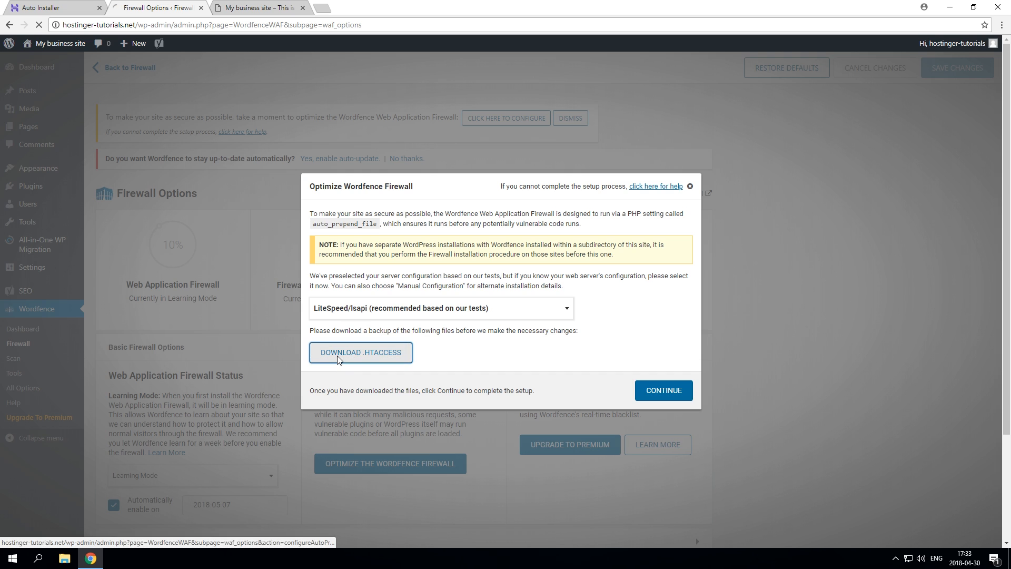
pyautogui.click(360, 352)
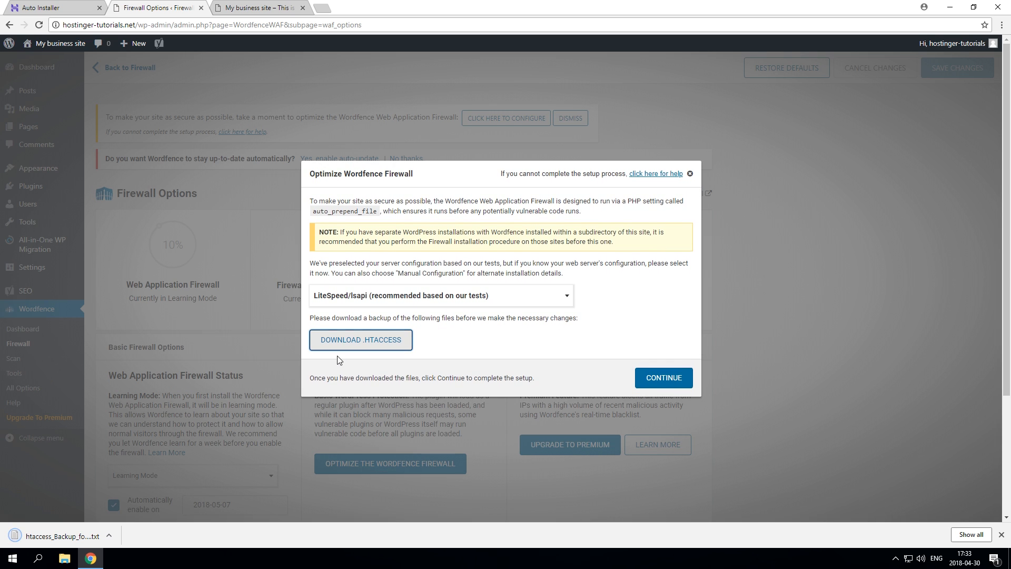
pyautogui.click(662, 377)
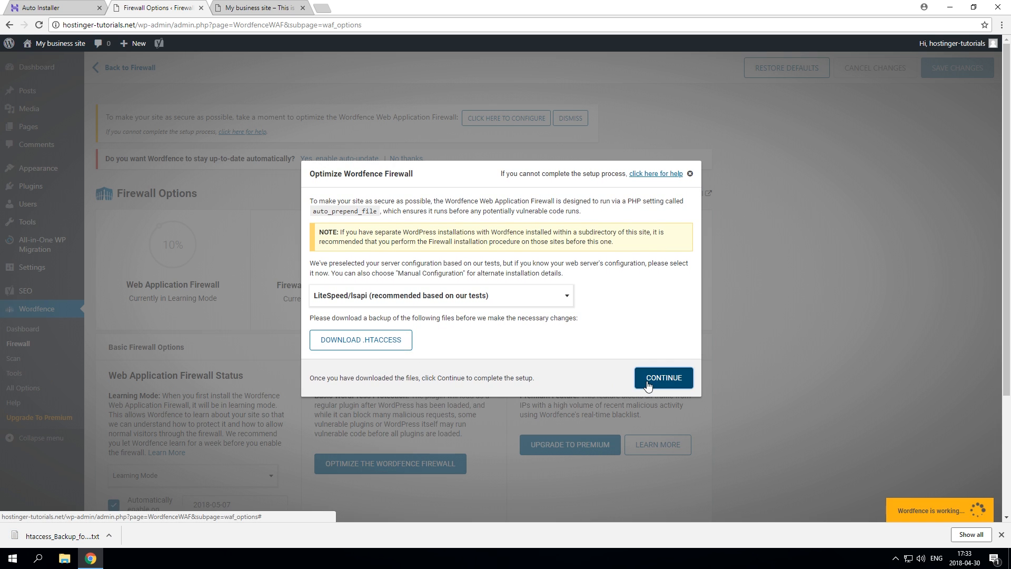
pyautogui.click(662, 377)
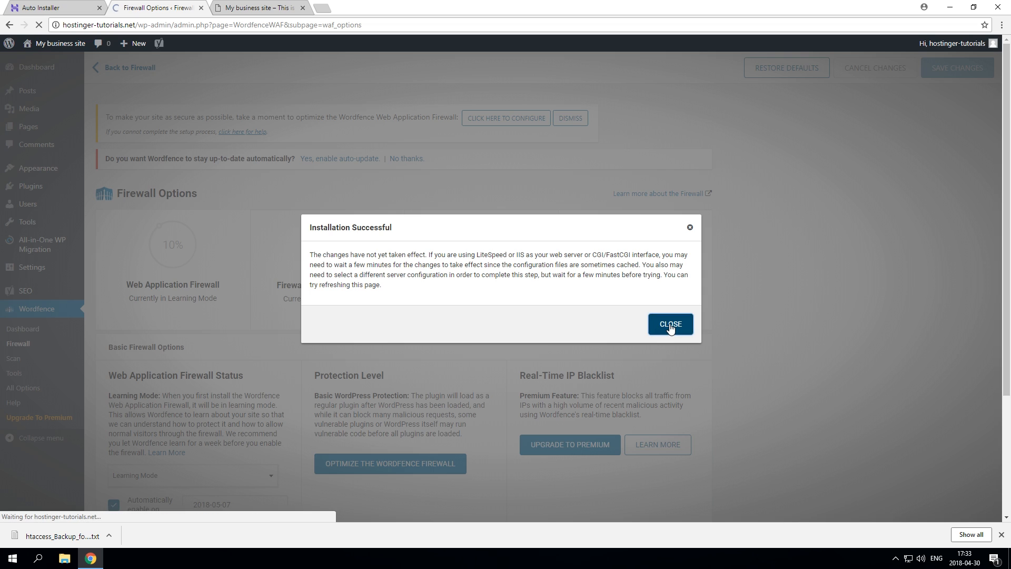
pyautogui.click(670, 324)
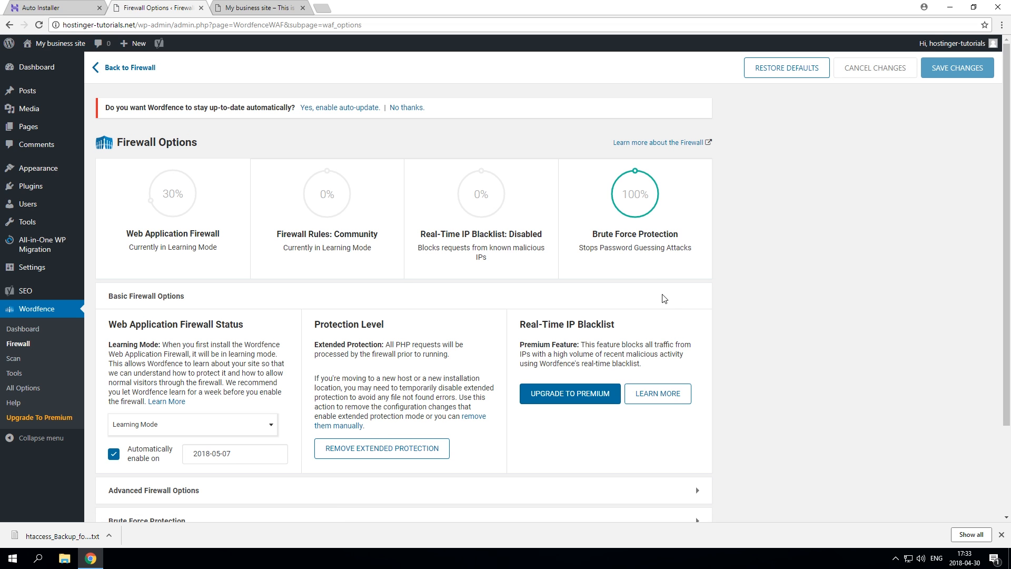
pyautogui.click(339, 107)
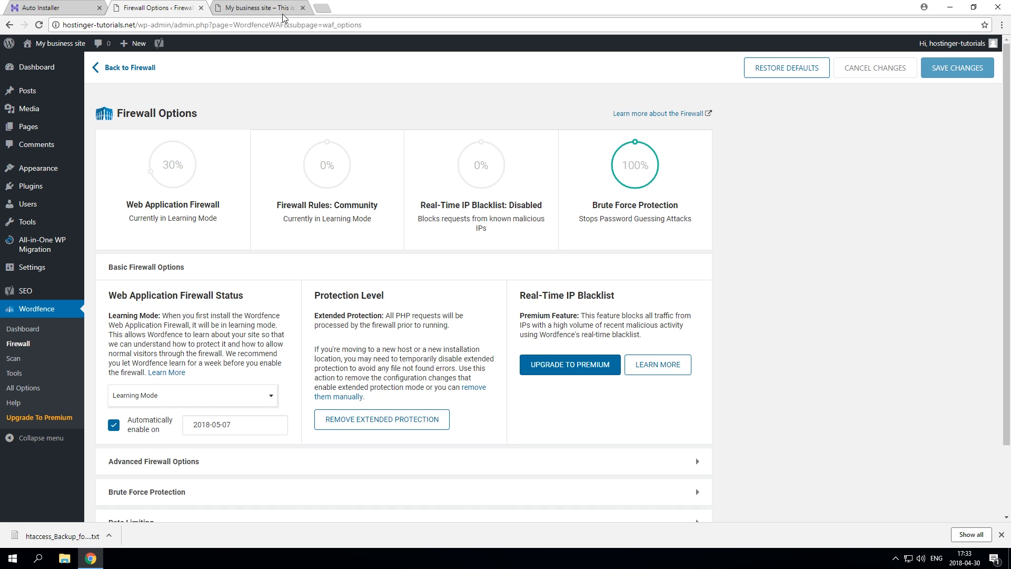
pyautogui.click(258, 8)
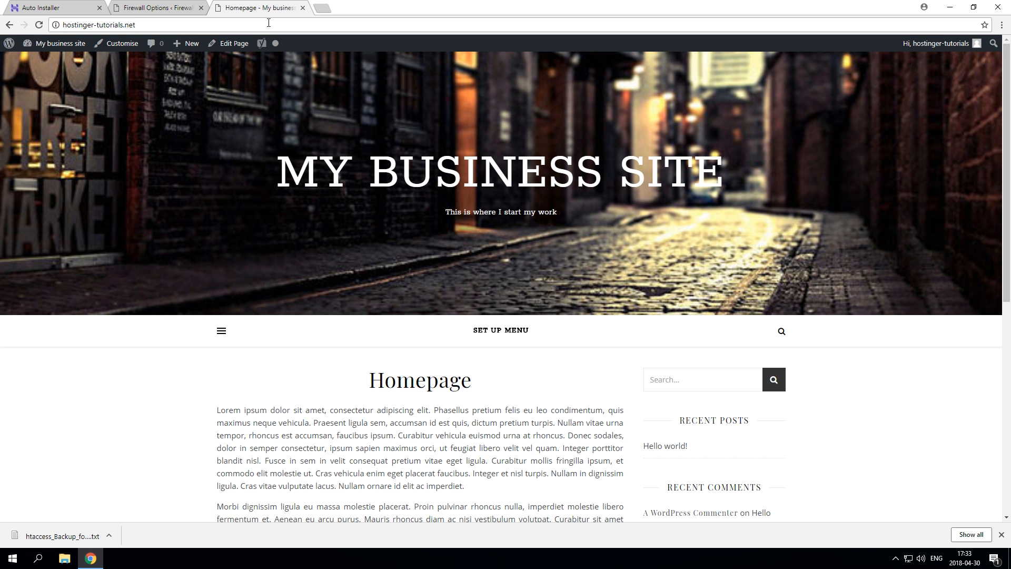
pyautogui.moveTo(499, 330)
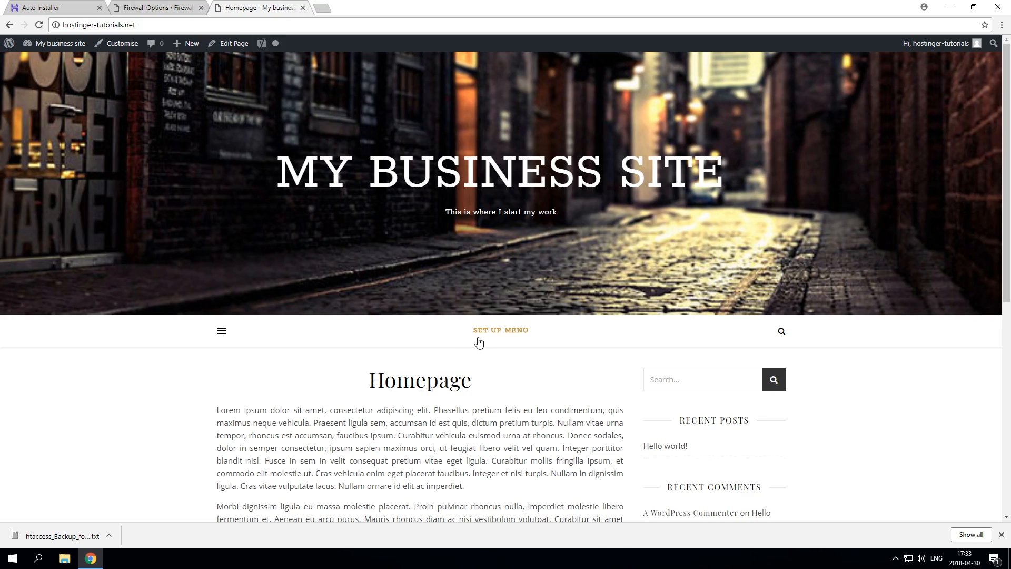
pyautogui.scroll(-3)
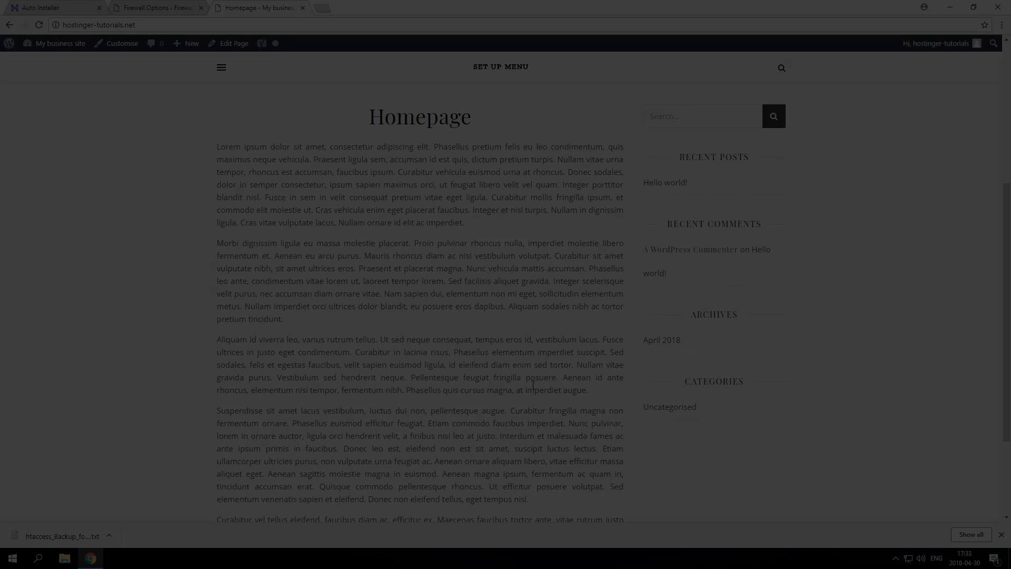